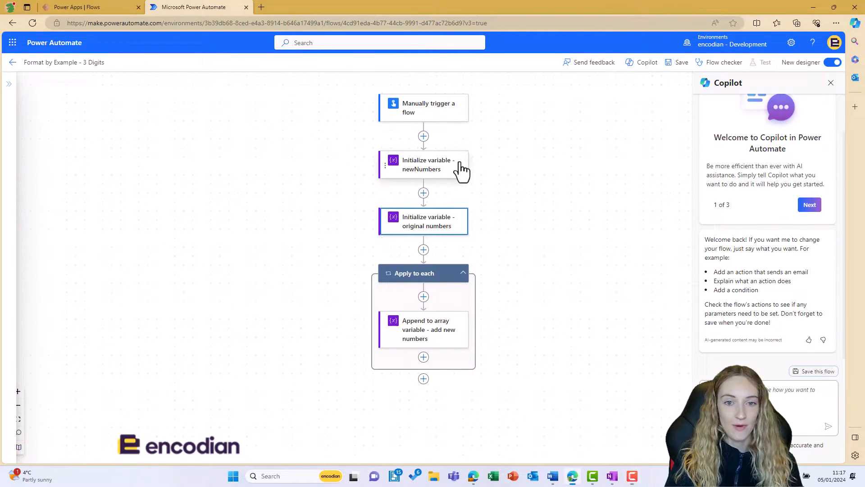
Inspect the newNumbers variable's settings and the original numbers list values.
{"action": "left_click", "coordinate": [422, 164]}
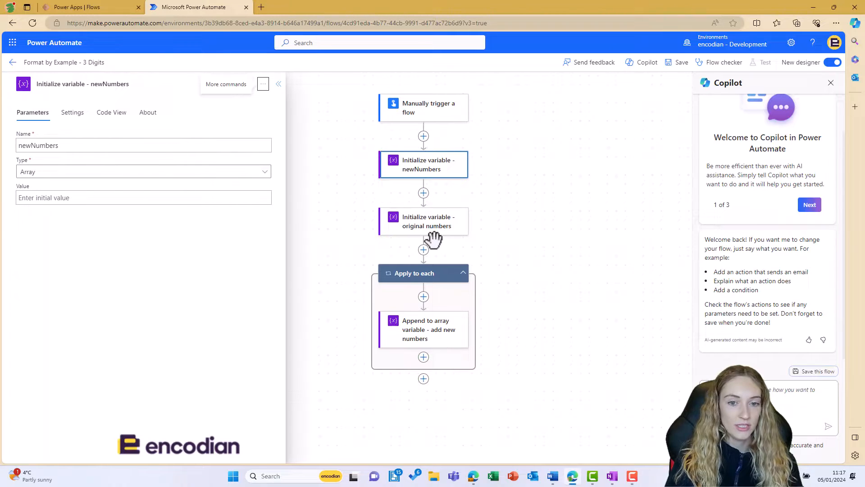
{"action": "left_click", "coordinate": [423, 221]}
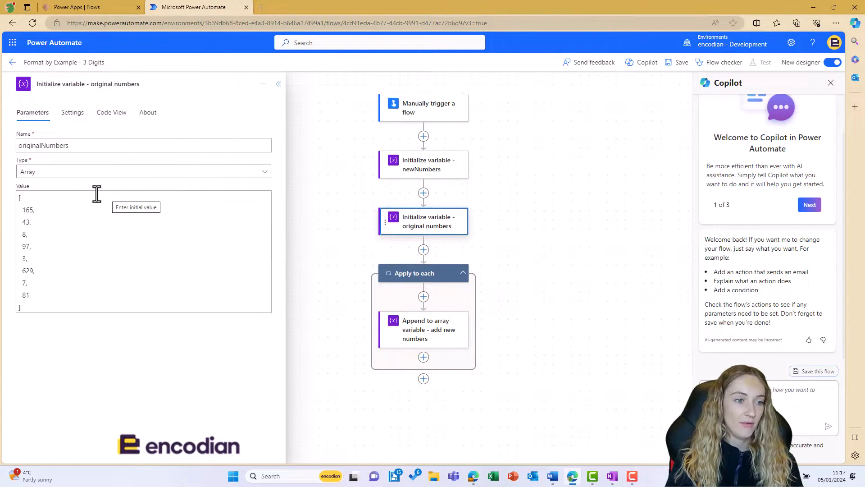
{"action": "mouse_move", "coordinate": [91, 281]}
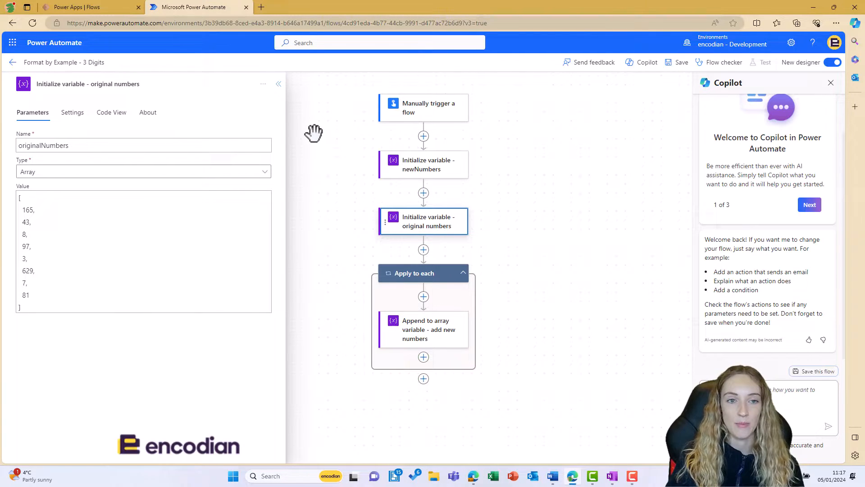
{"action": "mouse_move", "coordinate": [285, 104]}
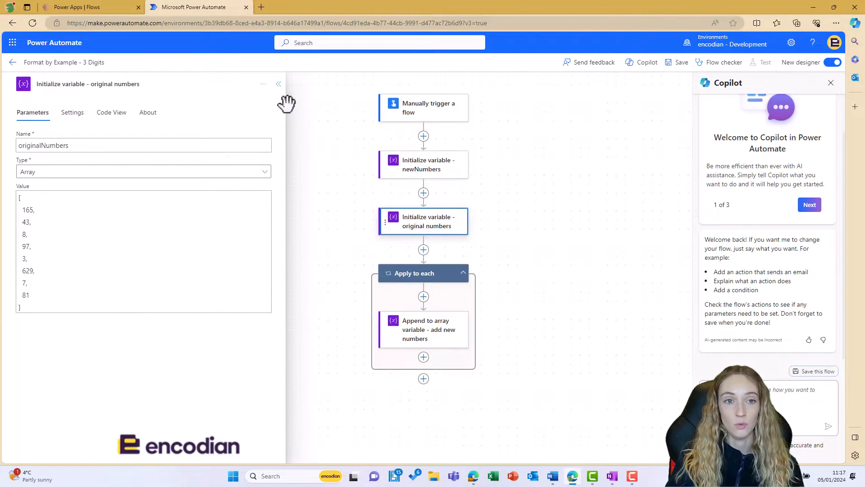
{"action": "left_click", "coordinate": [279, 83]}
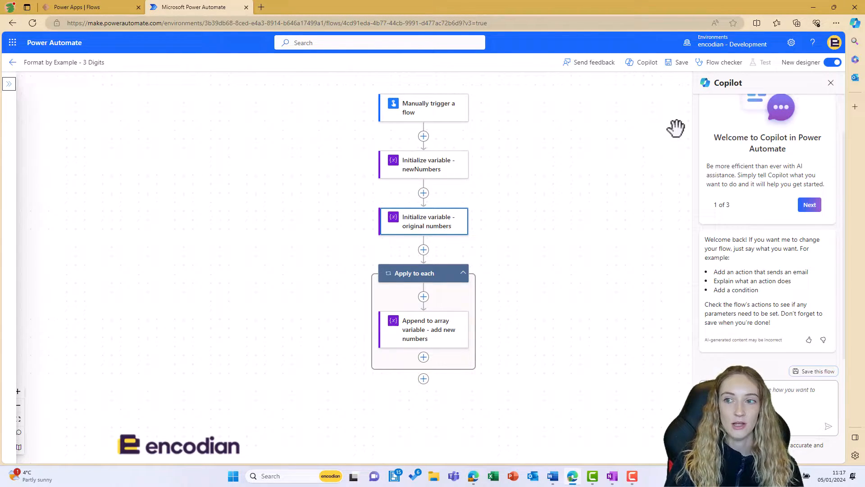
Save the flow, switch back to the classic designer, and dismiss the feedback survey.
{"action": "left_click", "coordinate": [833, 62]}
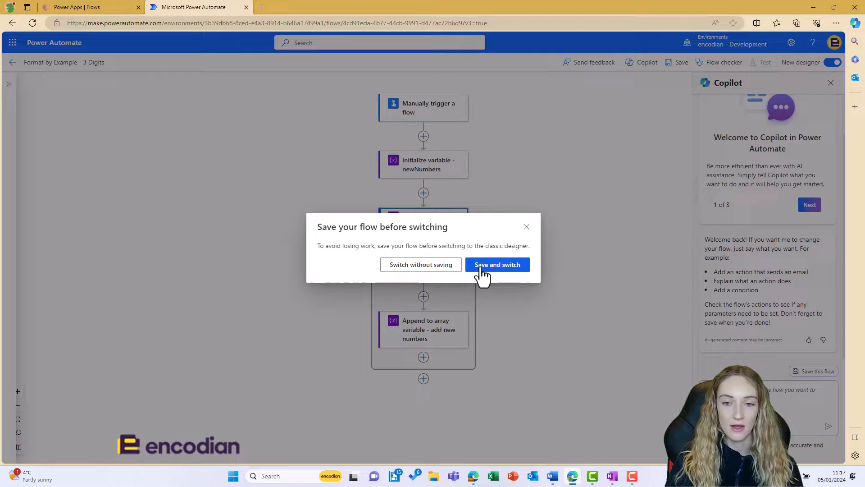
{"action": "left_click", "coordinate": [496, 264]}
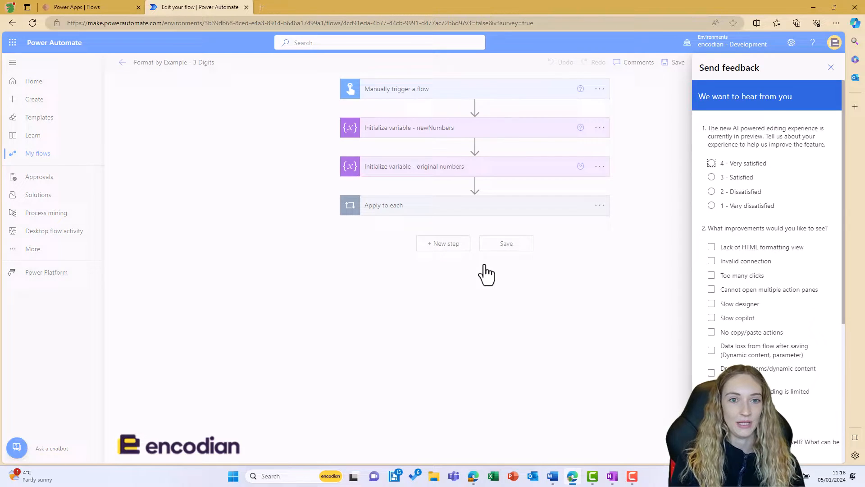
{"action": "mouse_move", "coordinate": [812, 94]}
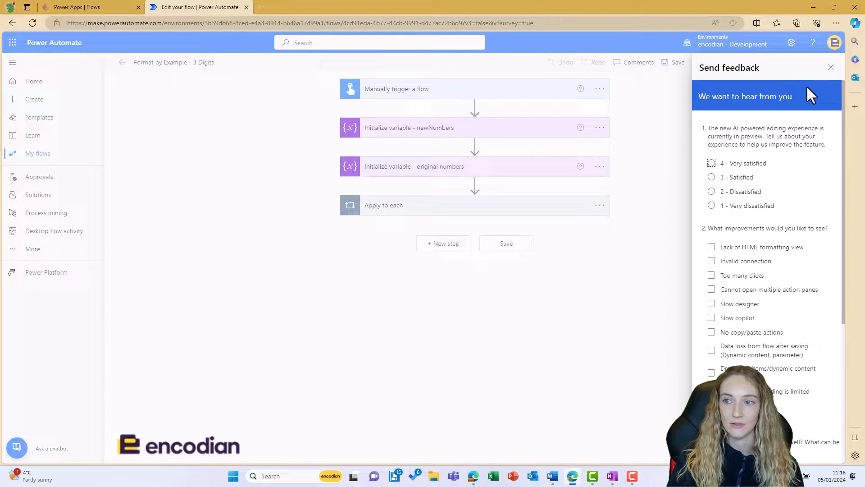
{"action": "left_click", "coordinate": [830, 68]}
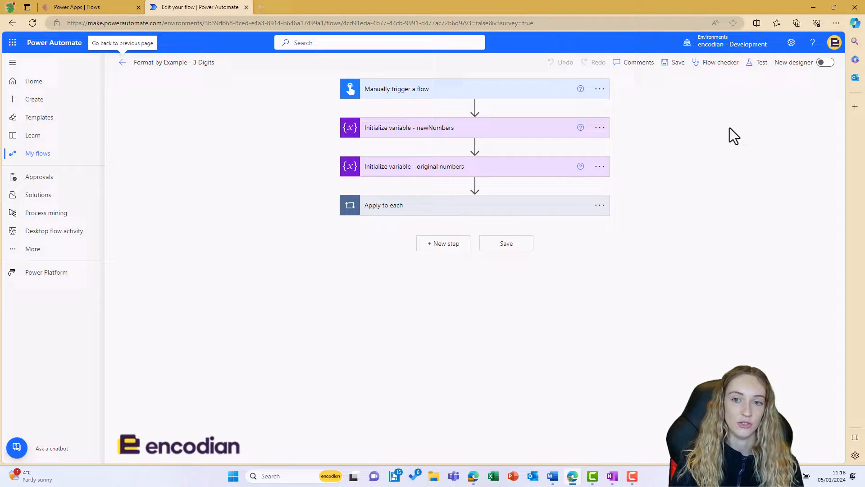
{"action": "mouse_move", "coordinate": [635, 216]}
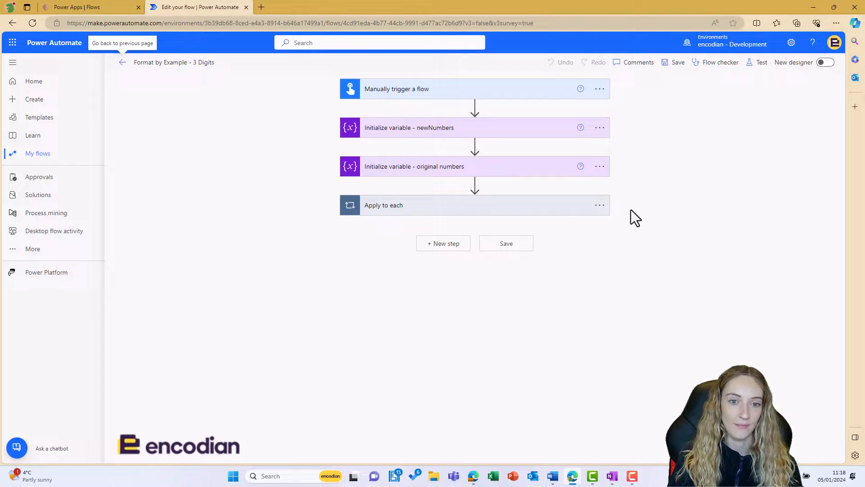
Expand Apply to each and start a Format data by examples expression for the append action's value.
{"action": "left_click", "coordinate": [383, 204]}
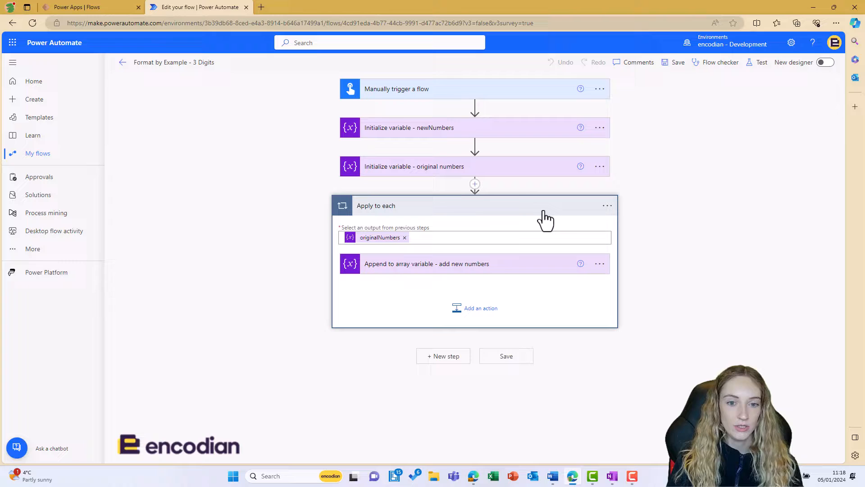
{"action": "left_click", "coordinate": [427, 263]}
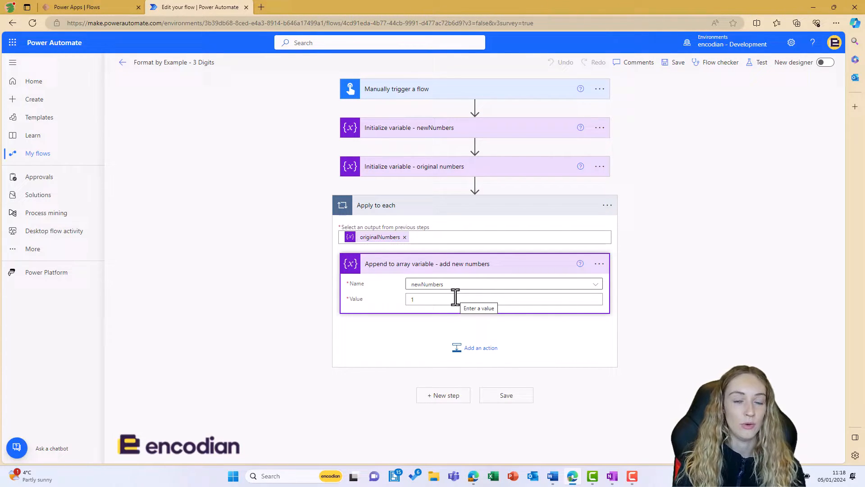
{"action": "left_click", "coordinate": [469, 298]}
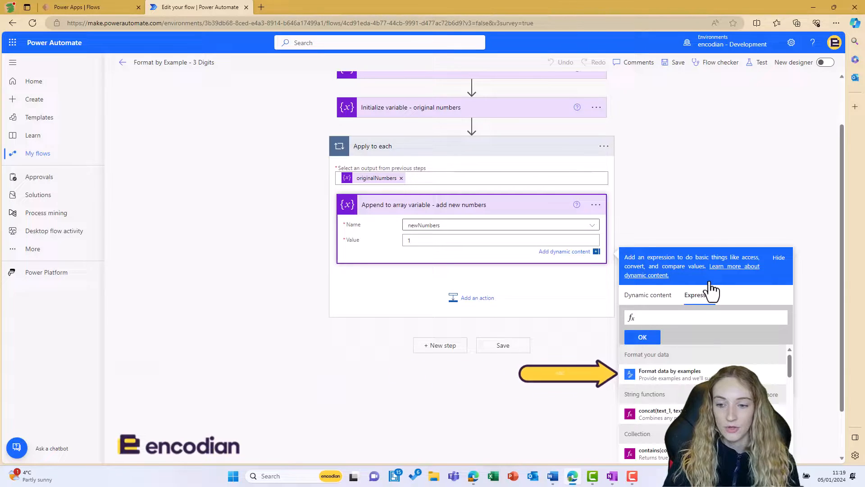
{"action": "left_click", "coordinate": [699, 294]}
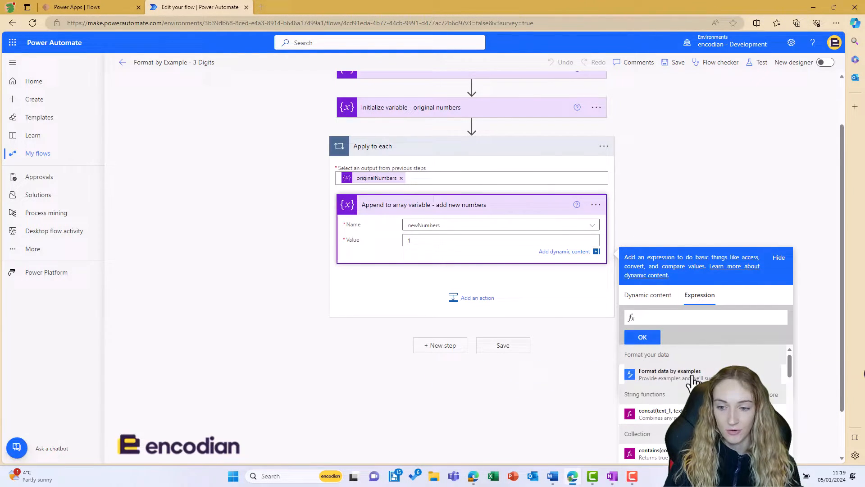
{"action": "left_click", "coordinate": [670, 374]}
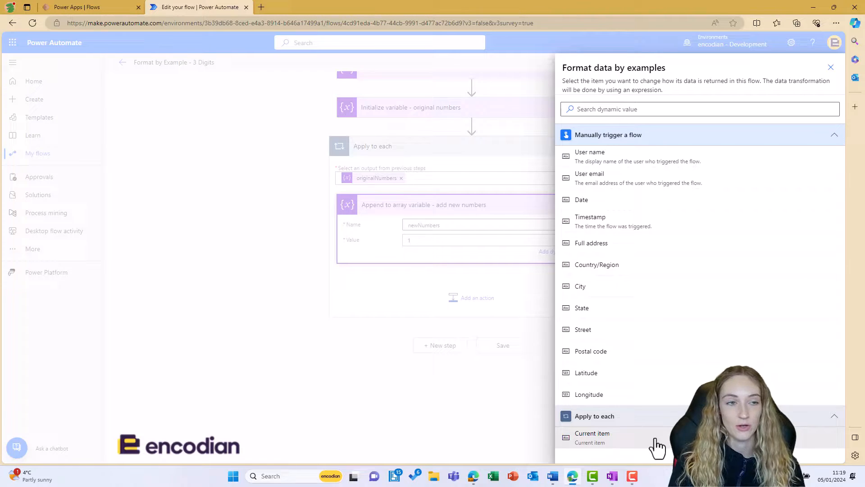
Enter current-item examples 111→111, 22→022, 3→003 and get the suggested expression.
{"action": "left_click", "coordinate": [592, 437]}
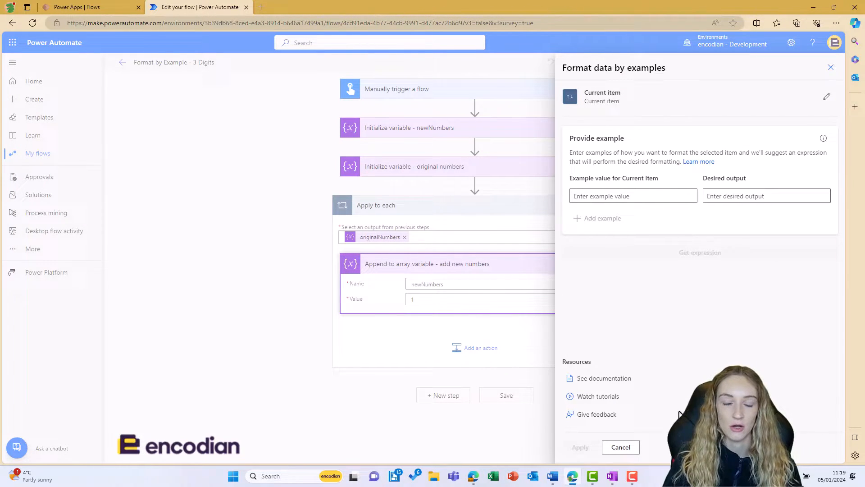
{"action": "left_click", "coordinate": [632, 196]}
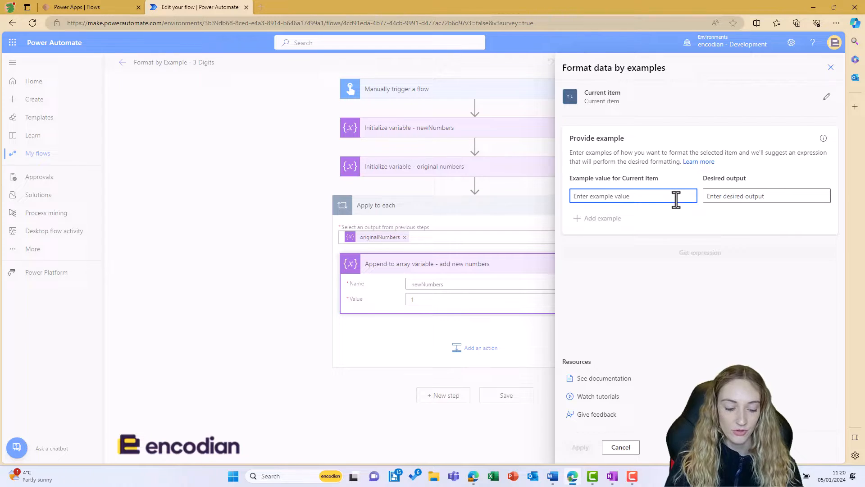
{"action": "type", "text": "1"}
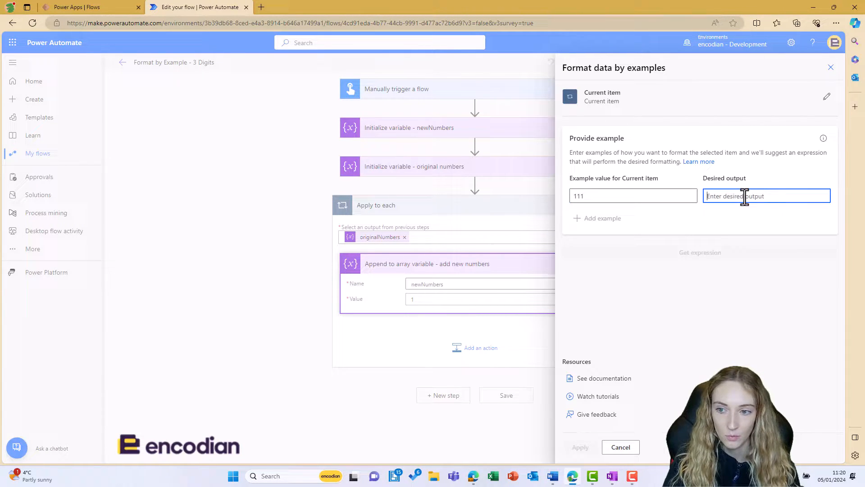
{"action": "type", "text": "111"}
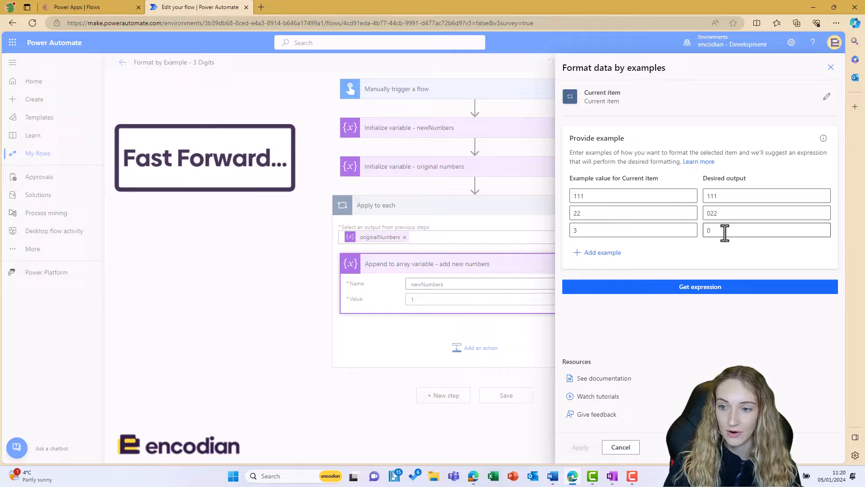
{"action": "type", "text": "03"}
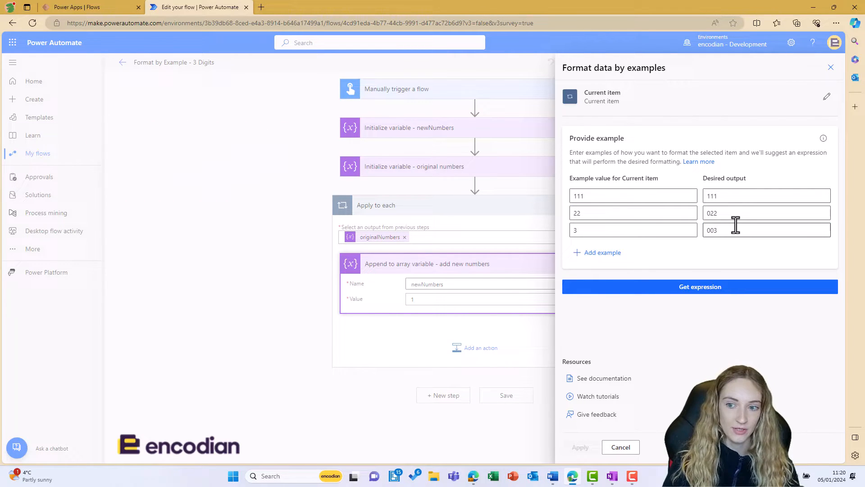
{"action": "left_click", "coordinate": [700, 286]}
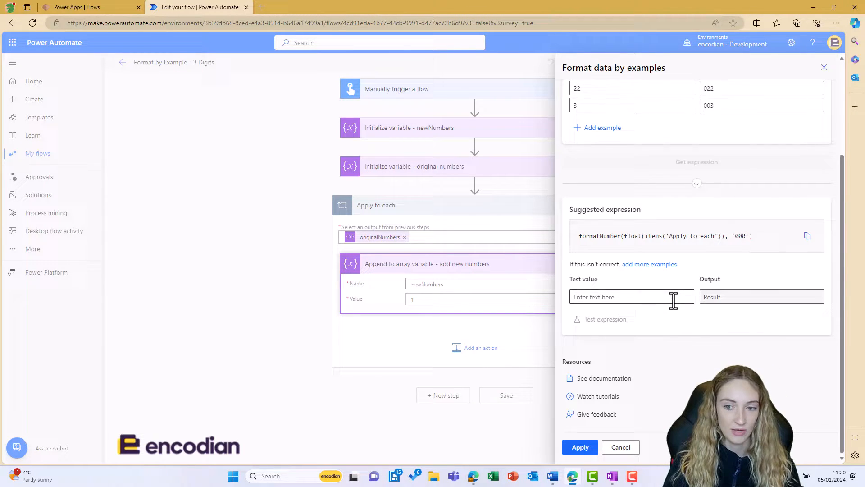
Test the suggested formatNumber expression on 45 (045), then on 5 (005).
{"action": "type", "text": "45"}
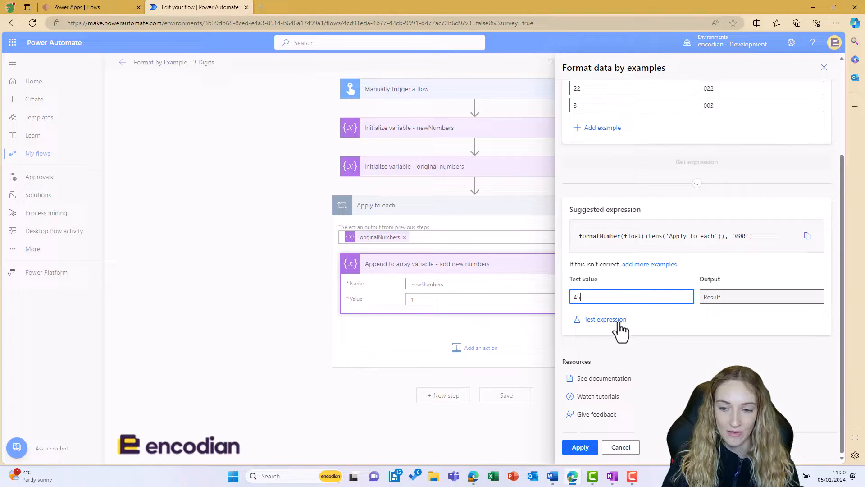
{"action": "left_click", "coordinate": [605, 319]}
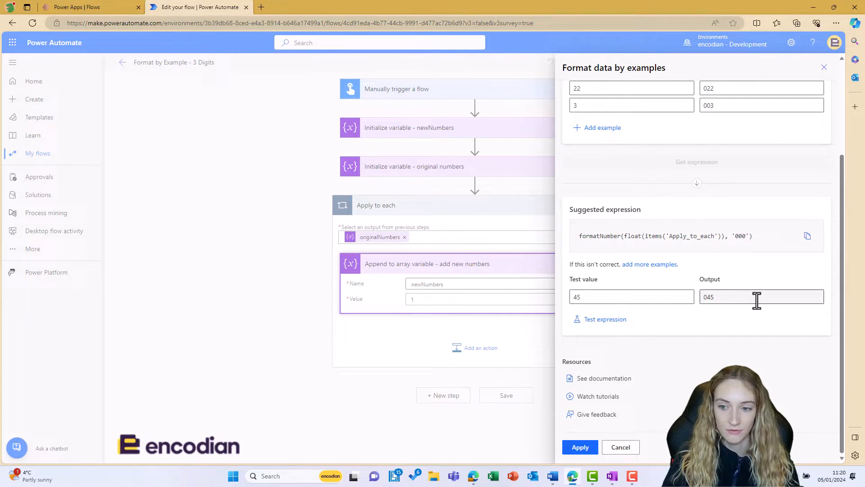
{"action": "left_click", "coordinate": [632, 296]}
{"action": "type", "text": "5"}
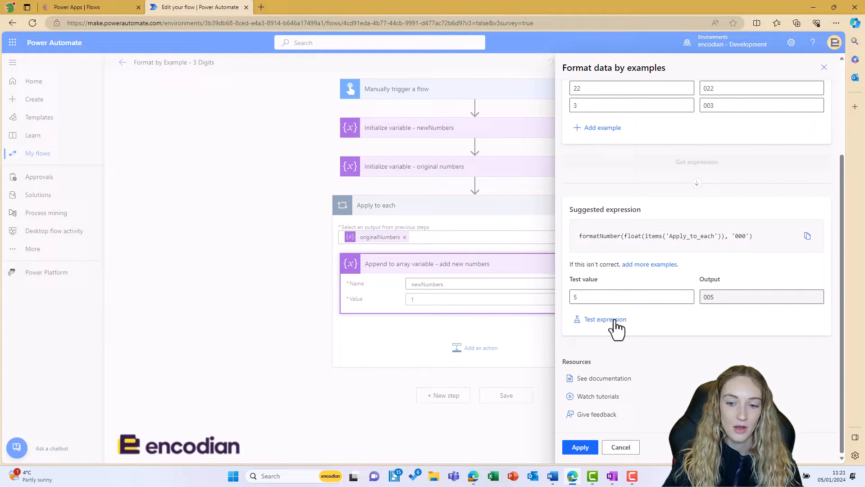
{"action": "mouse_move", "coordinate": [607, 400]}
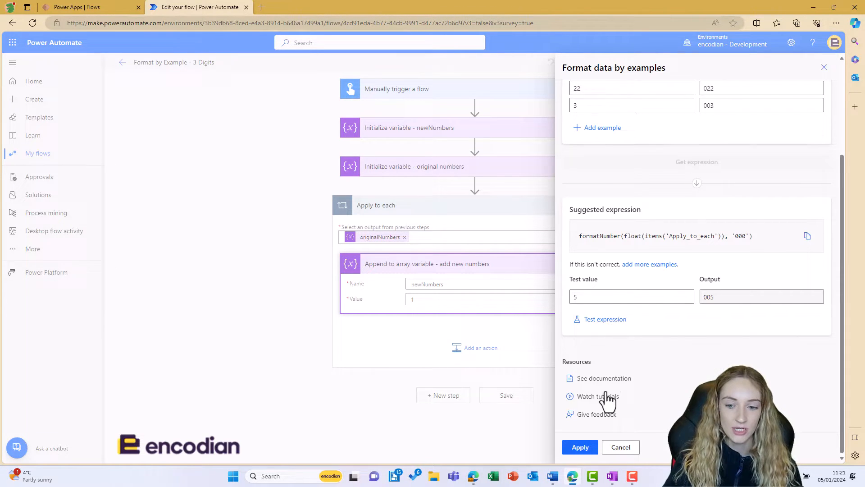
{"action": "mouse_move", "coordinate": [506, 326]}
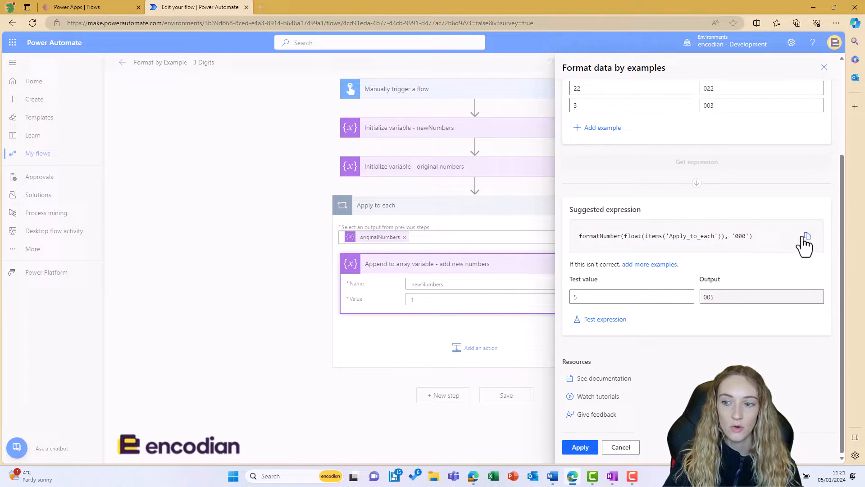
{"action": "mouse_move", "coordinate": [806, 237]}
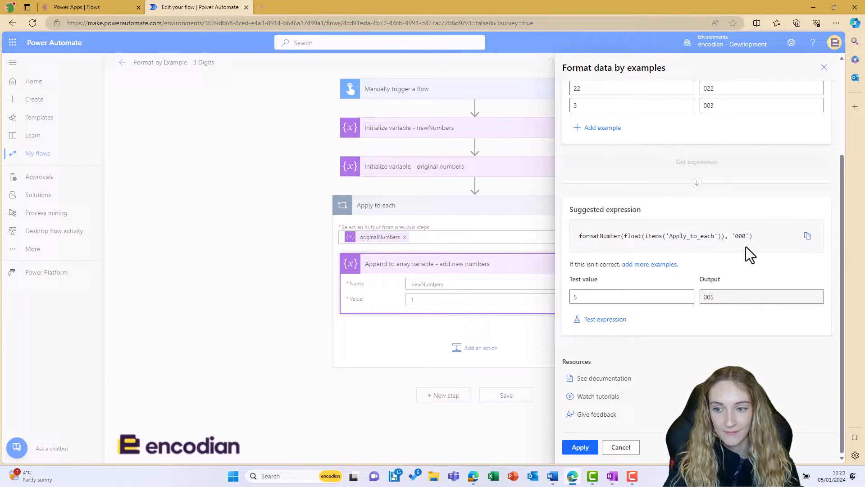
Apply the suggested formatNumber '000' expression and acknowledge the applying-expression warning.
{"action": "left_click", "coordinate": [580, 447]}
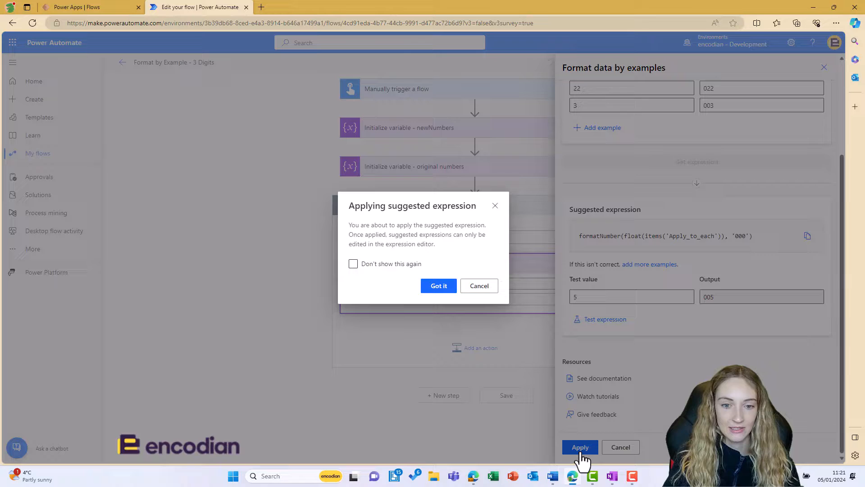
{"action": "left_click", "coordinate": [438, 285]}
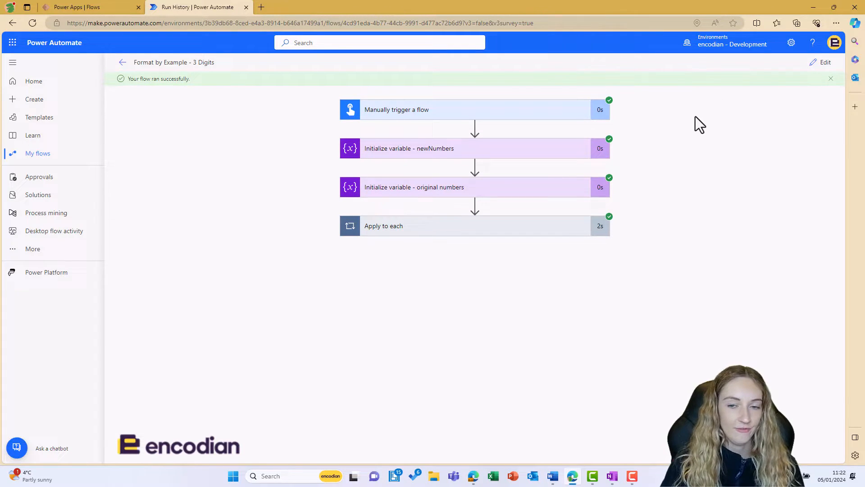
{"action": "mouse_move", "coordinate": [575, 231]}
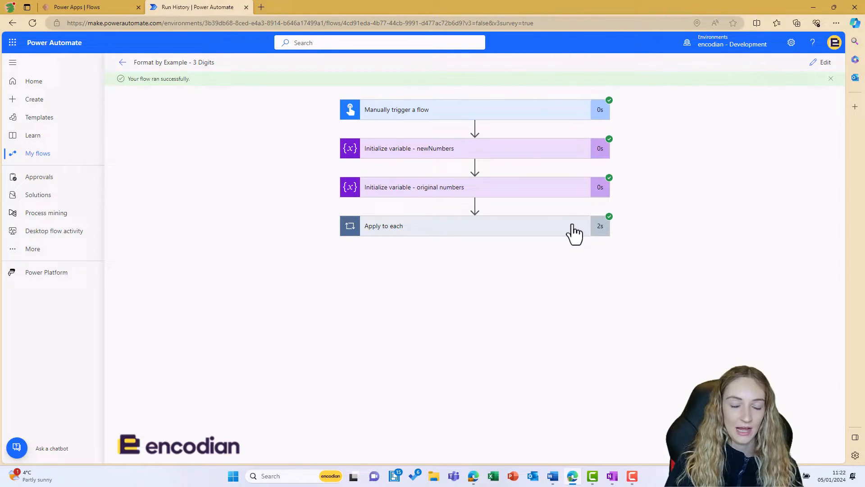
Step through the run's eight Apply to each iterations, confirming three-digit padded values.
{"action": "left_click", "coordinate": [475, 226]}
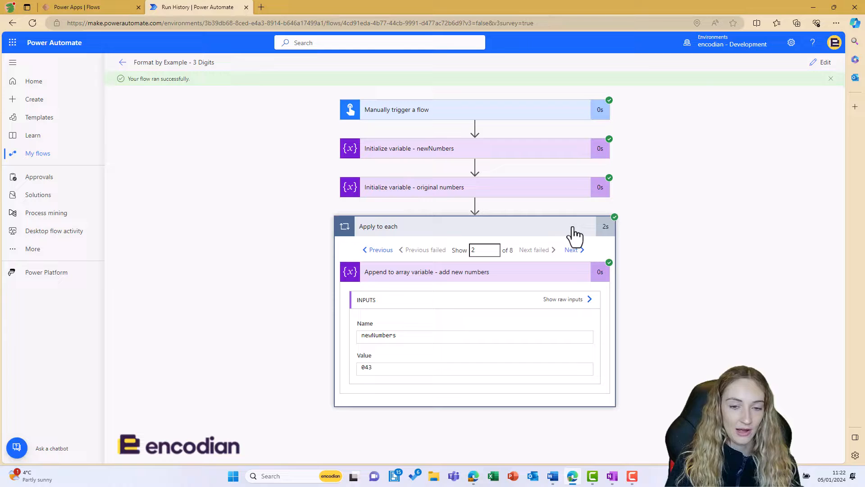
{"action": "left_click", "coordinate": [378, 249]}
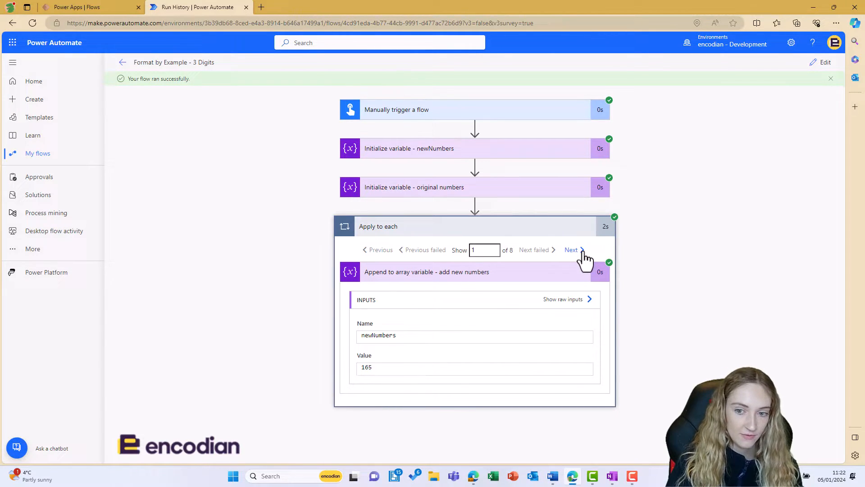
{"action": "left_click", "coordinate": [571, 249]}
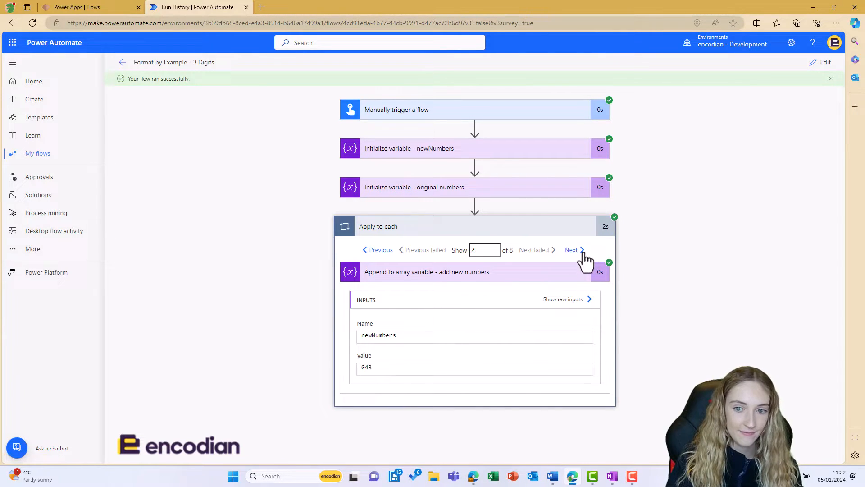
{"action": "left_click", "coordinate": [574, 249]}
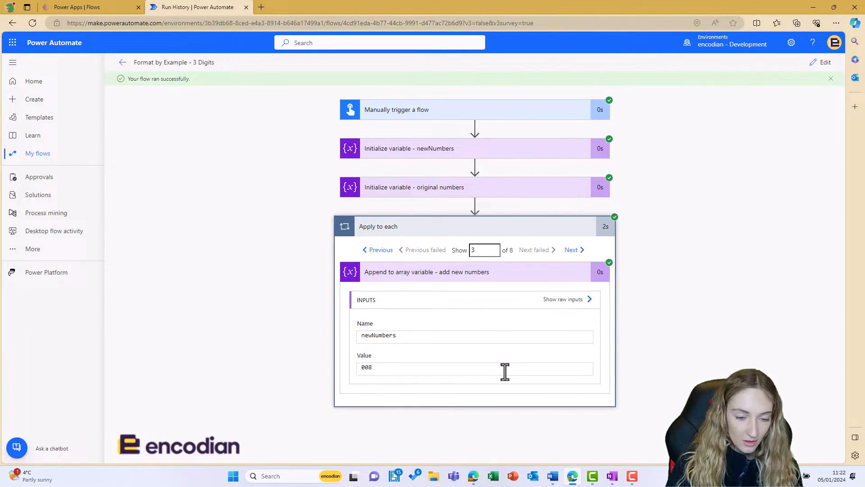
{"action": "left_click", "coordinate": [573, 250]}
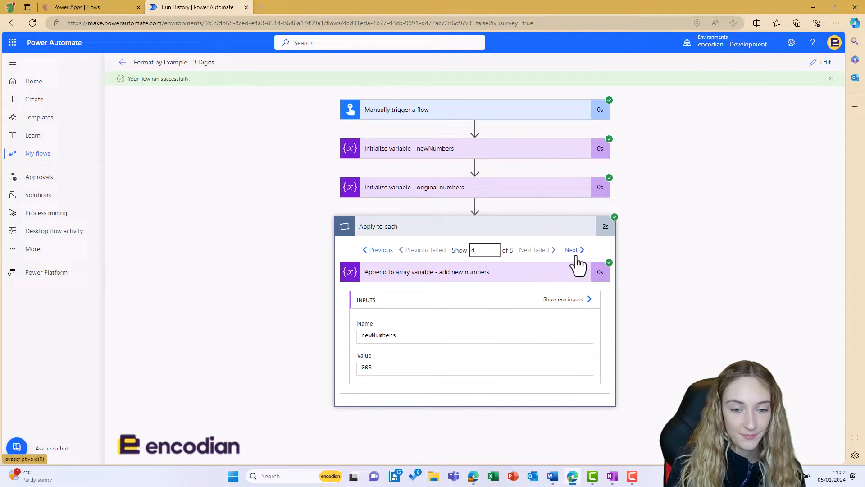
{"action": "left_click", "coordinate": [573, 249]}
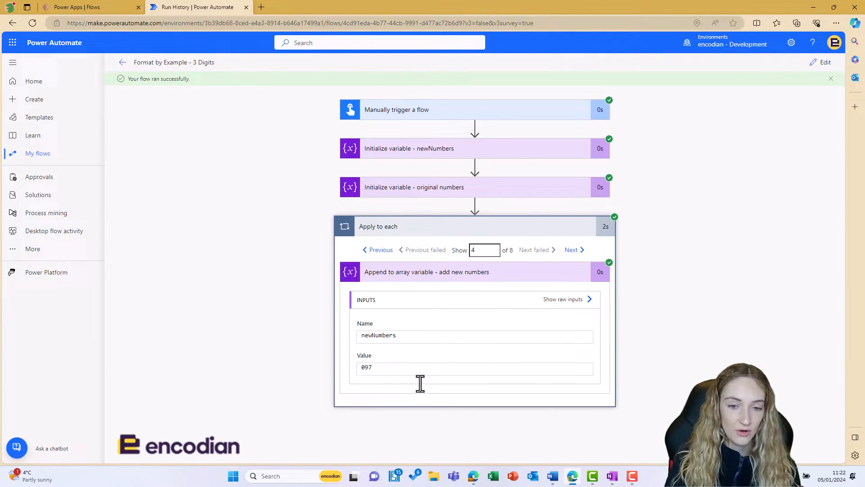
{"action": "left_click", "coordinate": [573, 249]}
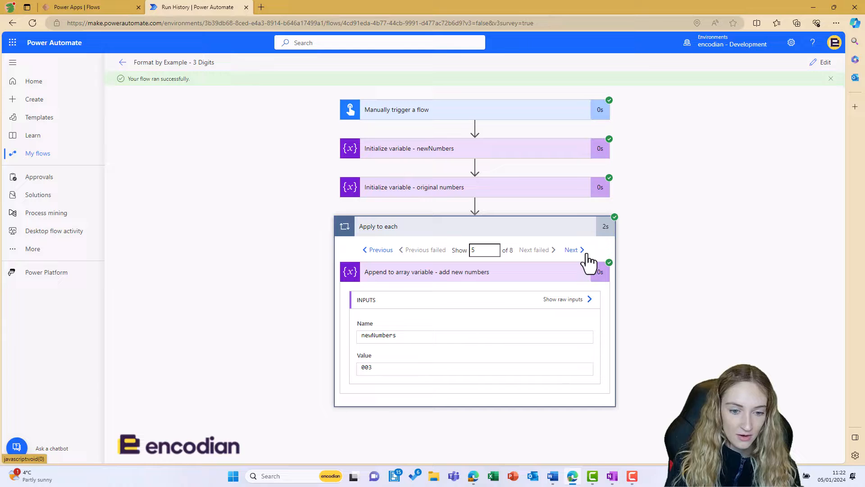
{"action": "left_click", "coordinate": [571, 250]}
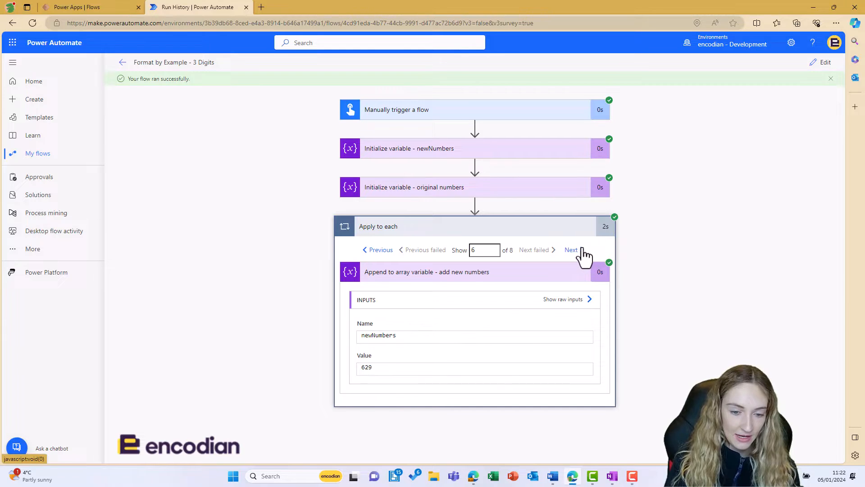
{"action": "left_click", "coordinate": [571, 249]}
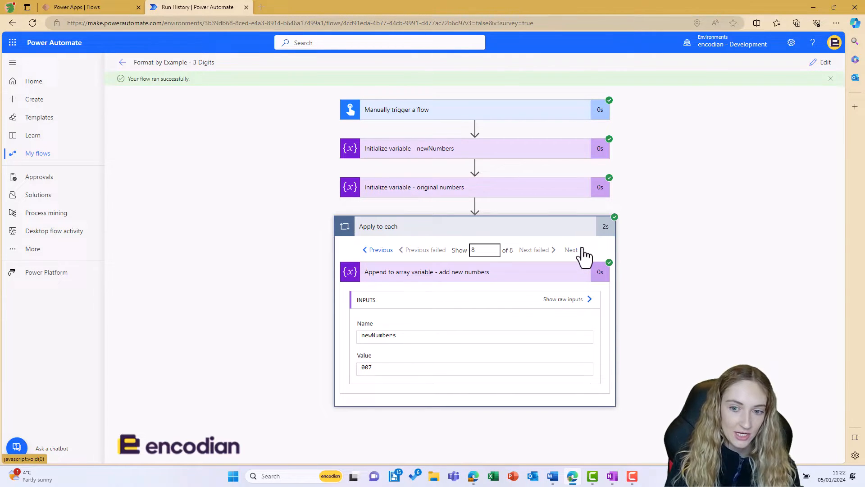
{"action": "left_click", "coordinate": [571, 249]}
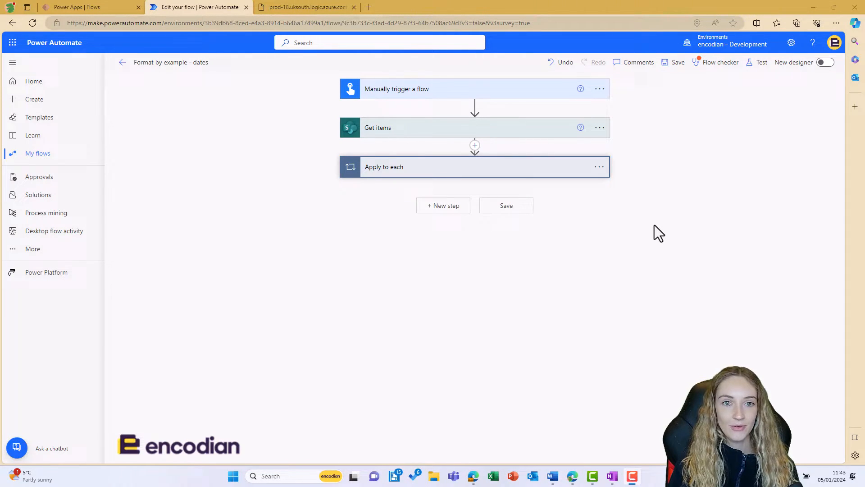
{"action": "mouse_move", "coordinate": [654, 212]}
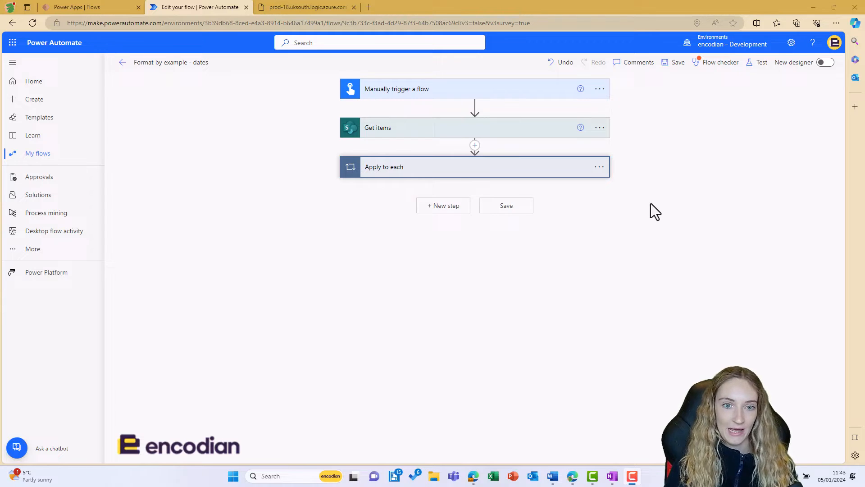
{"action": "mouse_move", "coordinate": [549, 137]}
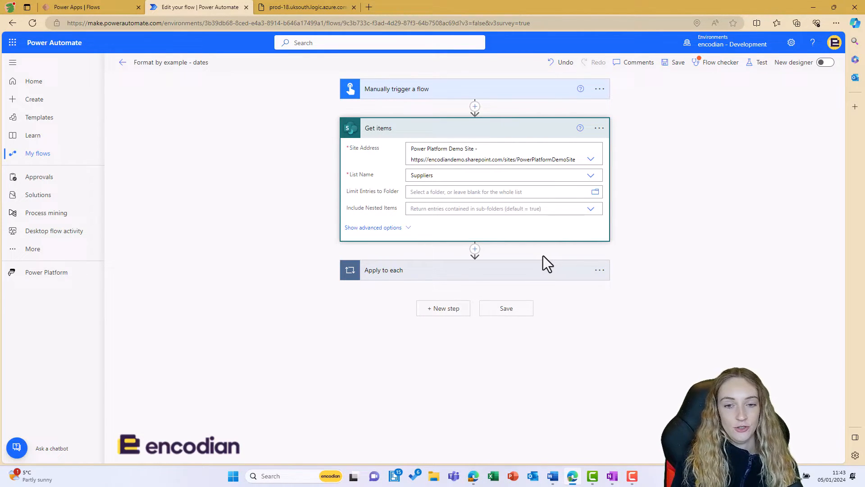
{"action": "mouse_move", "coordinate": [544, 260]}
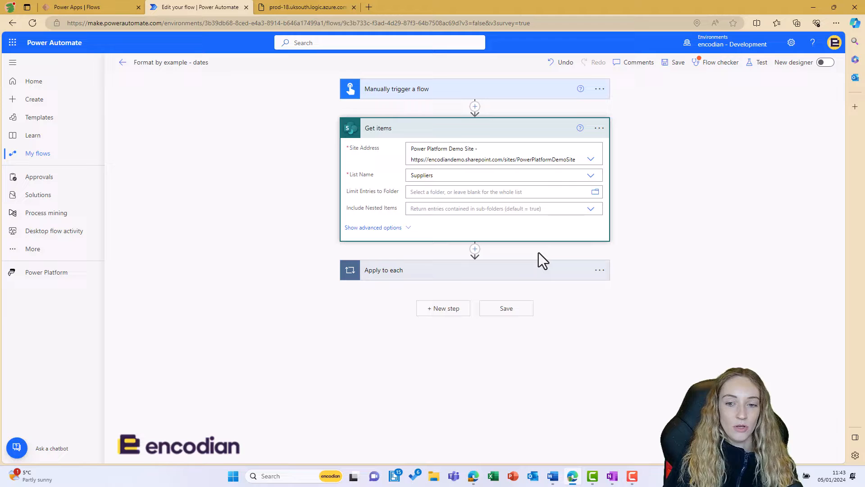
Expand the loop over Suppliers items and the Compose - old date format inputs.
{"action": "left_click", "coordinate": [383, 270]}
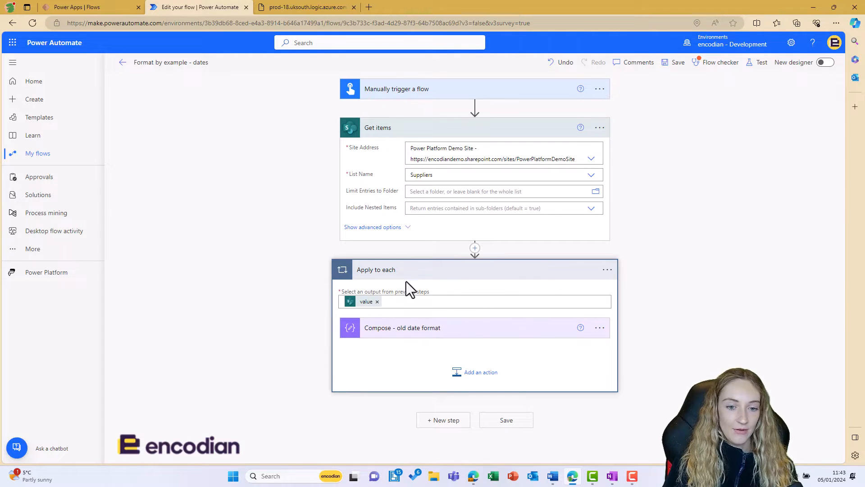
{"action": "left_click", "coordinate": [403, 327]}
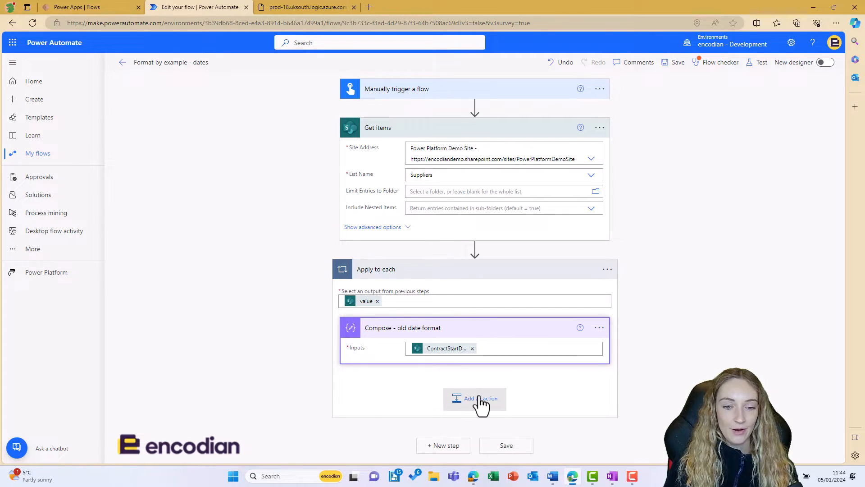
Add a Data Operation Compose action inside the loop below the old date format step.
{"action": "left_click", "coordinate": [475, 398]}
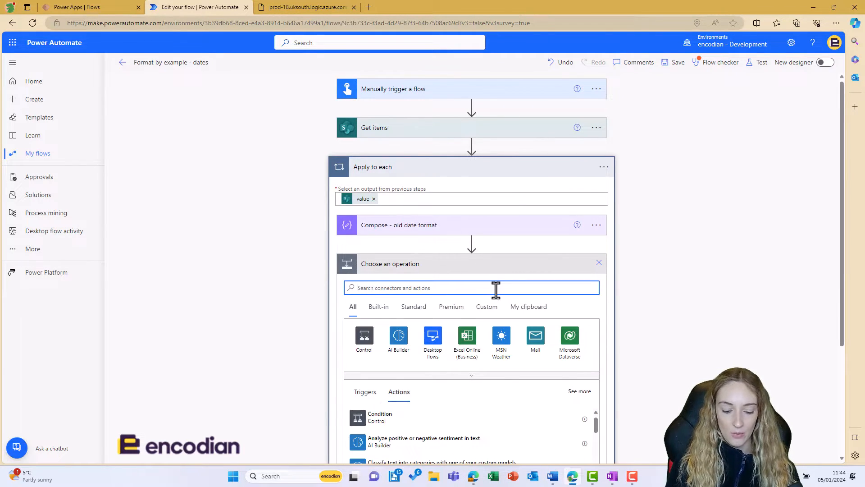
{"action": "type", "text": "compo"}
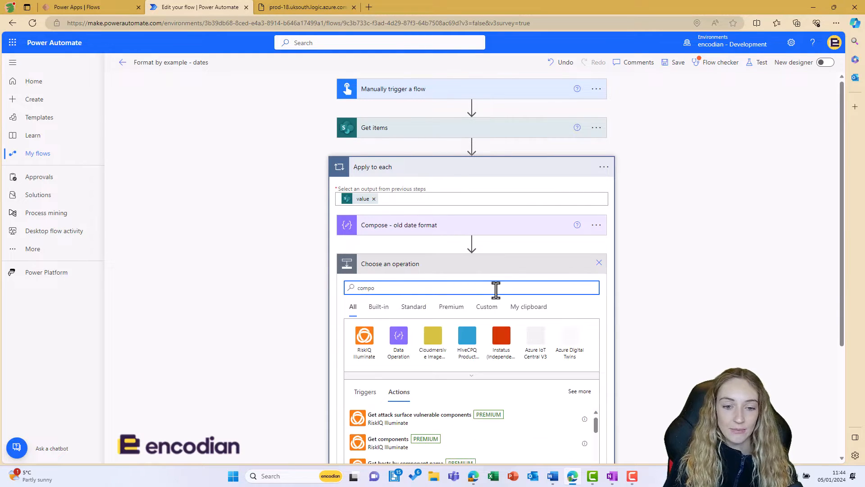
{"action": "left_click", "coordinate": [399, 335]}
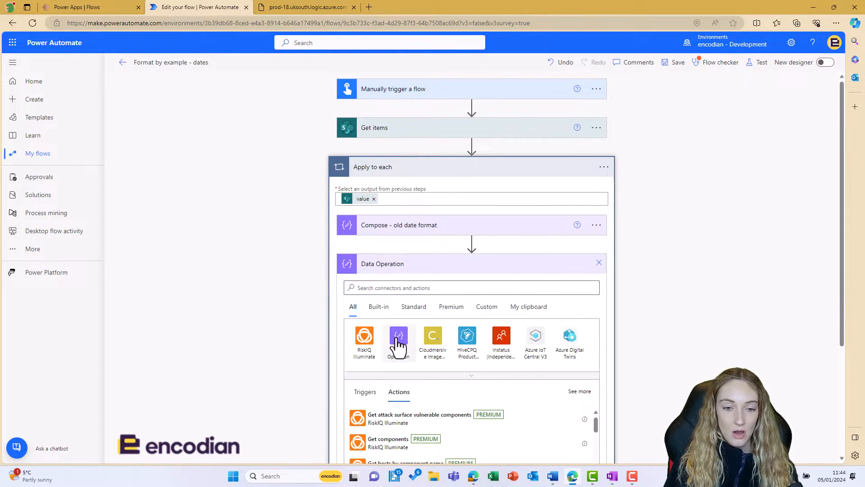
{"action": "left_click", "coordinate": [398, 340]}
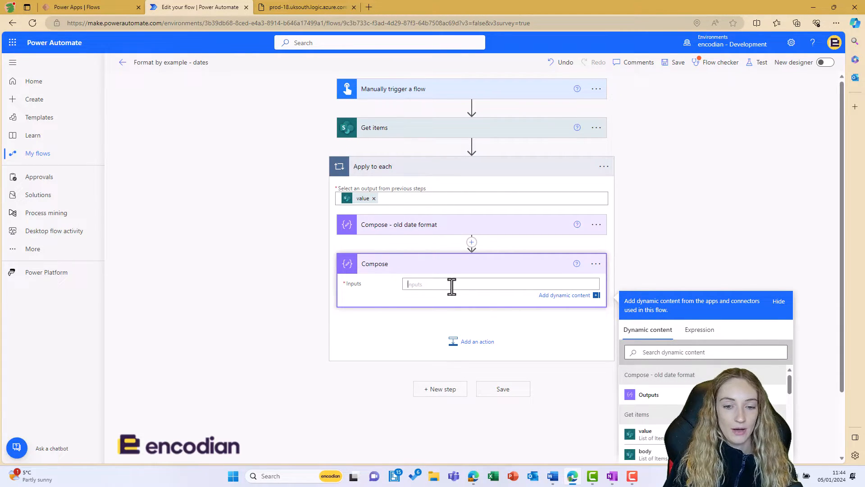
{"action": "mouse_move", "coordinate": [699, 329]}
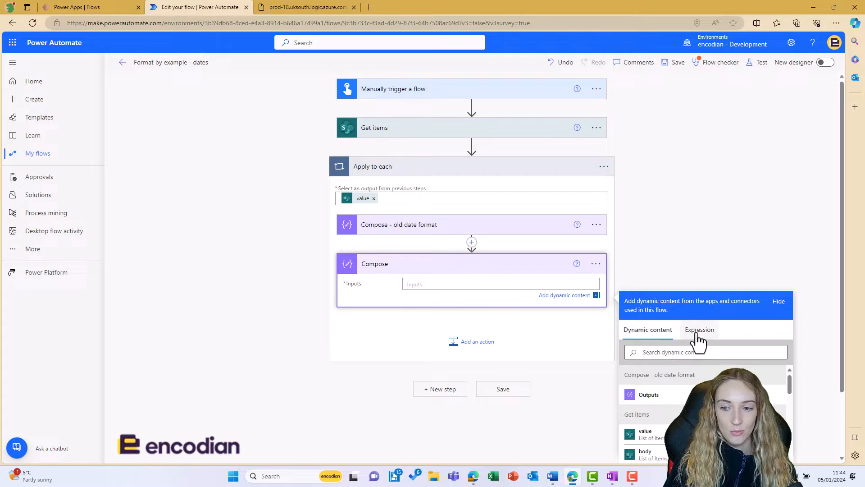
Open Format data by examples from the Expression tab and pick ContractStartDate.
{"action": "left_click", "coordinate": [699, 330]}
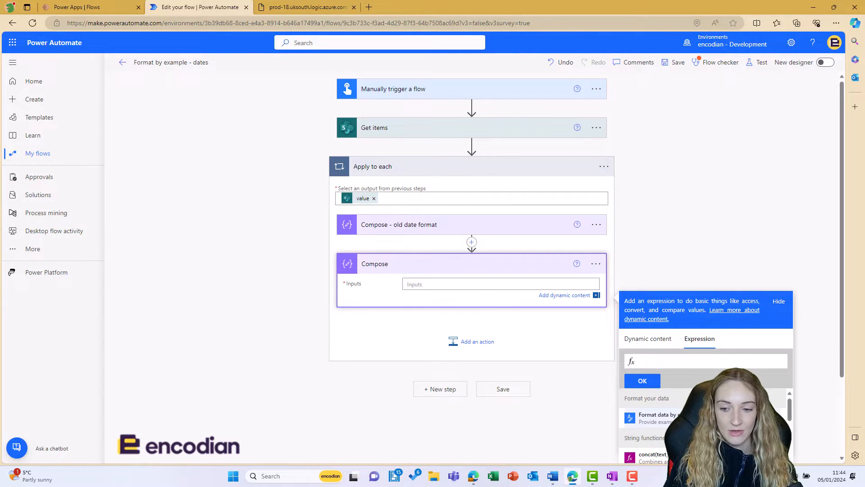
{"action": "left_click", "coordinate": [656, 417]}
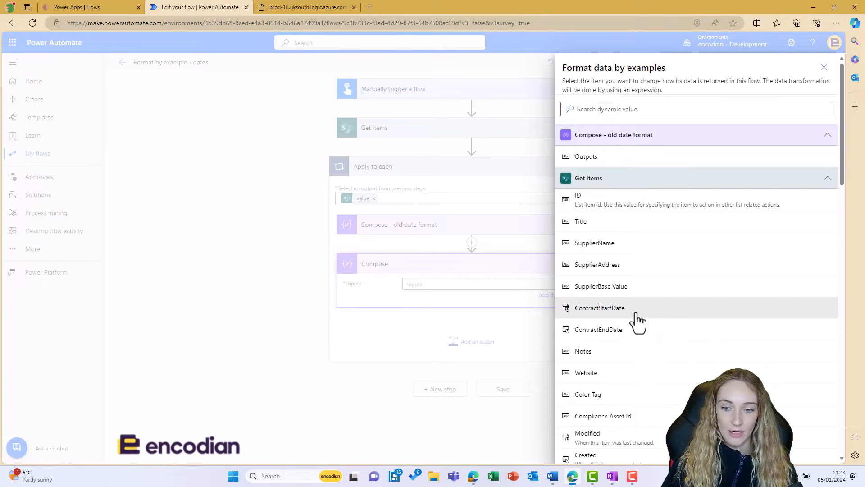
{"action": "left_click", "coordinate": [600, 308]}
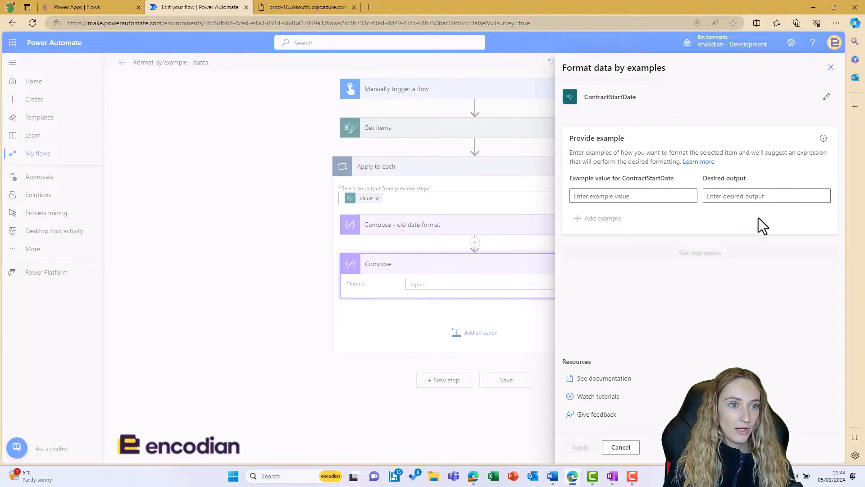
Enter date examples 2023-04-15→15/4/2023 and 2024-07-02→2/7/2024, then get the expression.
{"action": "type", "text": "2/7/2024"}
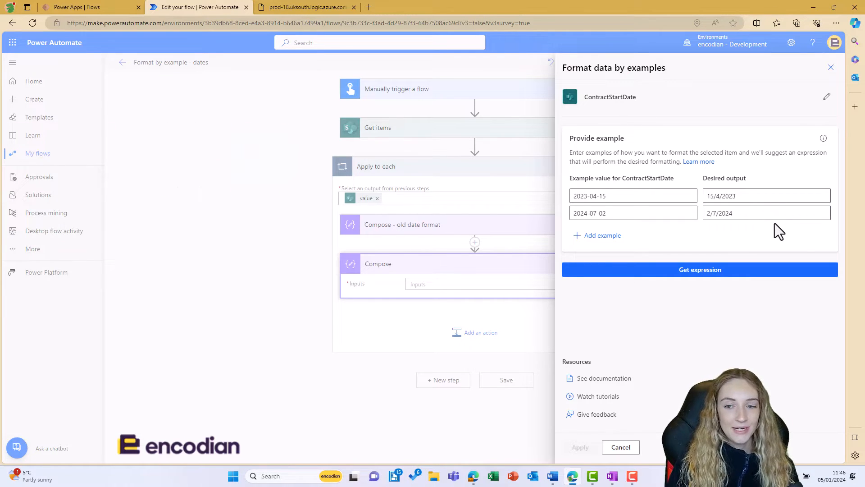
{"action": "mouse_move", "coordinate": [761, 264]}
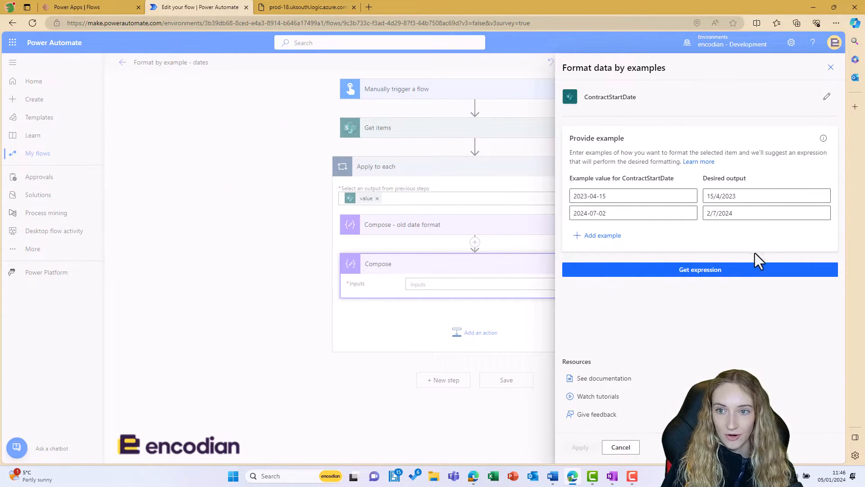
{"action": "left_click", "coordinate": [700, 269]}
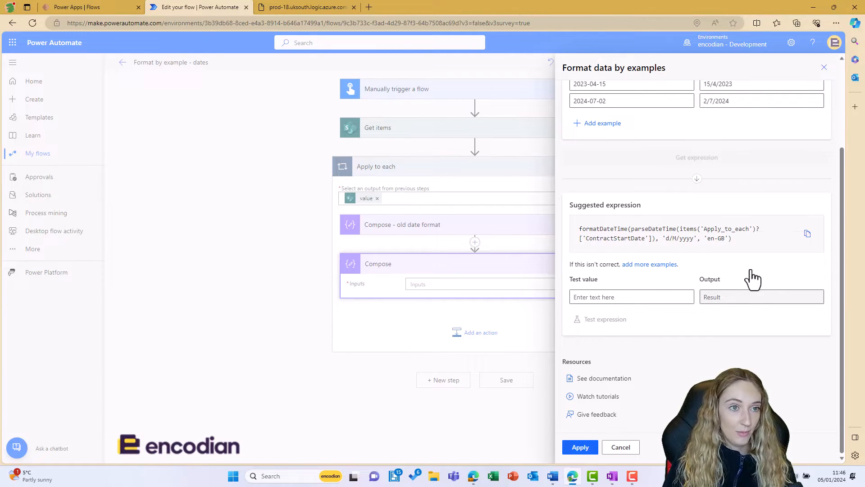
Test the suggested date expression with test value 2024-01-05 and check it outputs 5/1/2024.
{"action": "left_click", "coordinate": [631, 297]}
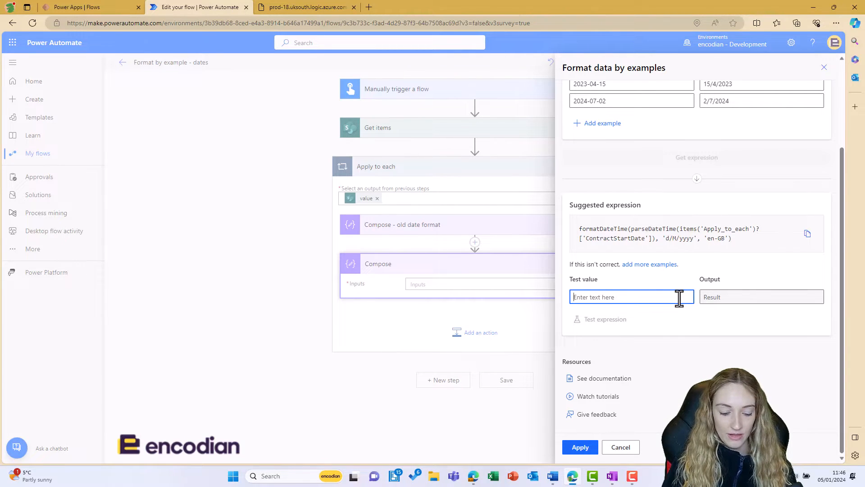
{"action": "type", "text": "2"}
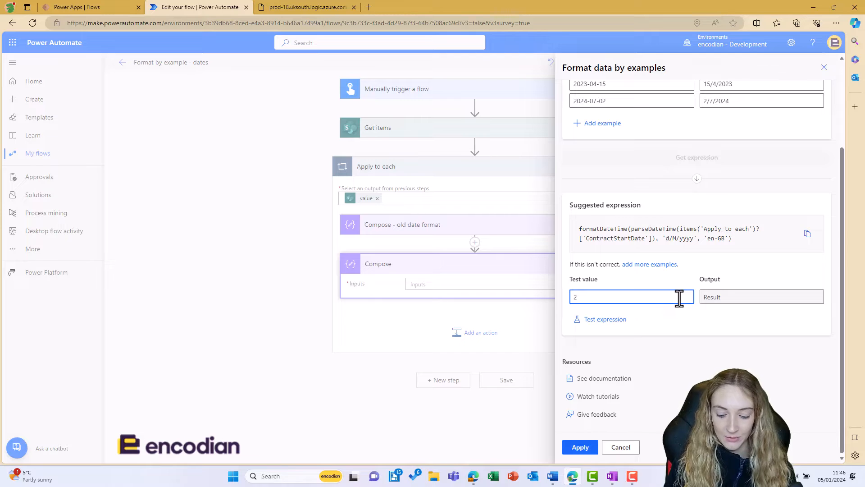
{"action": "type", "text": "024"}
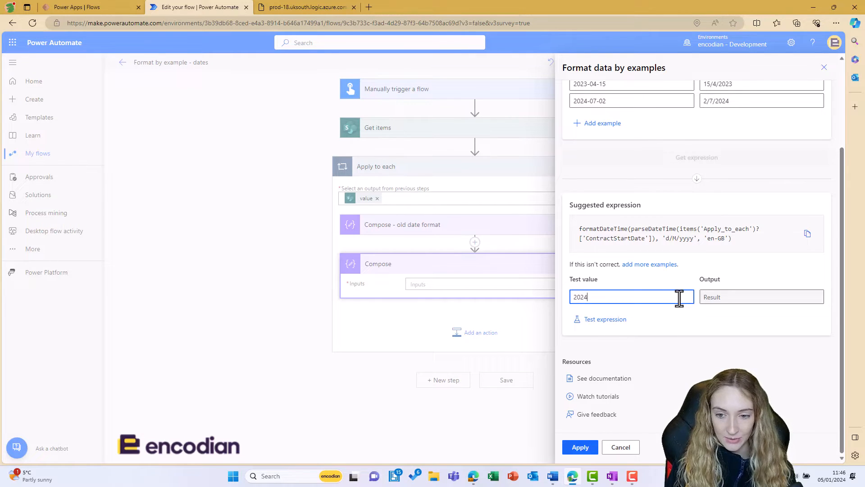
{"action": "type", "text": "-01-05"}
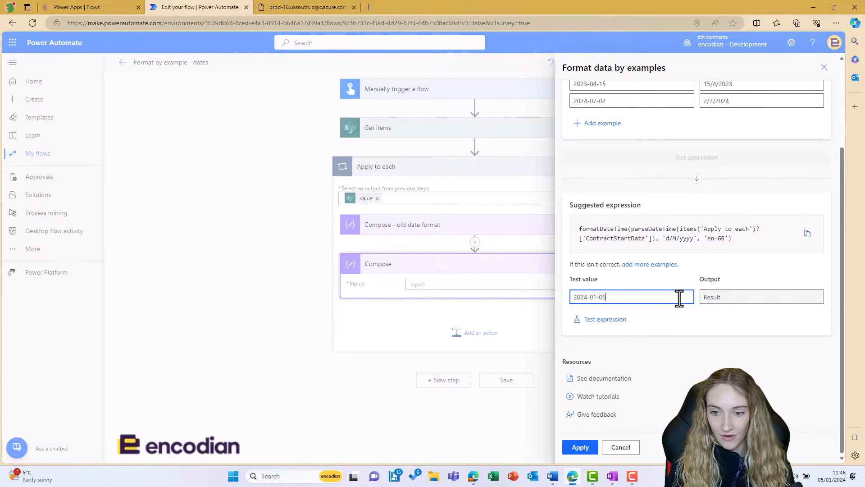
{"action": "left_click", "coordinate": [604, 319]}
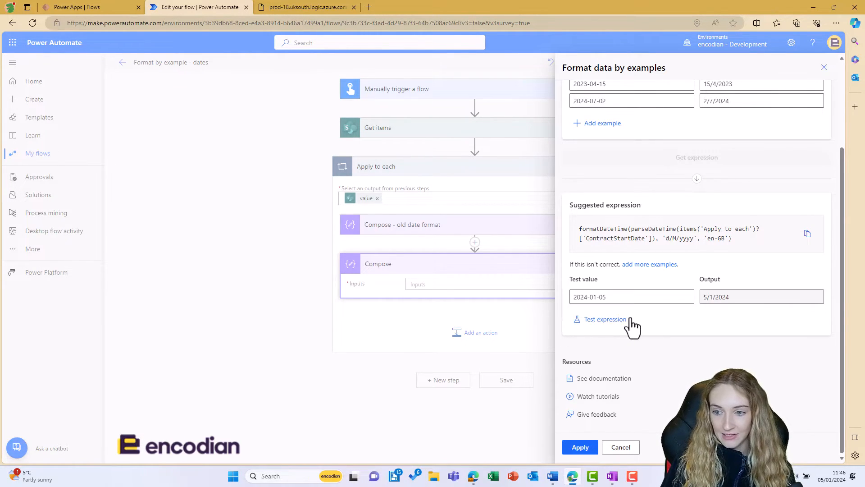
{"action": "left_click", "coordinate": [752, 297]}
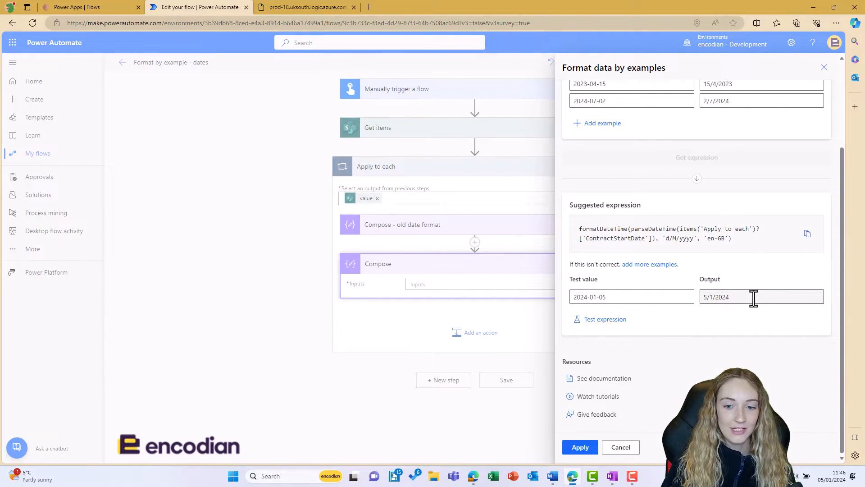
Apply the suggested formatDateTime expression and confirm the Applying suggested expression dialog.
{"action": "left_click", "coordinate": [579, 447]}
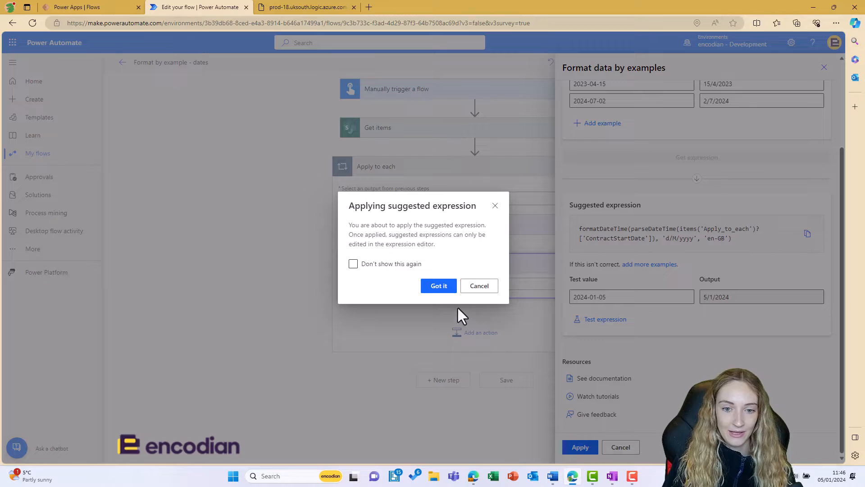
{"action": "left_click", "coordinate": [439, 285]}
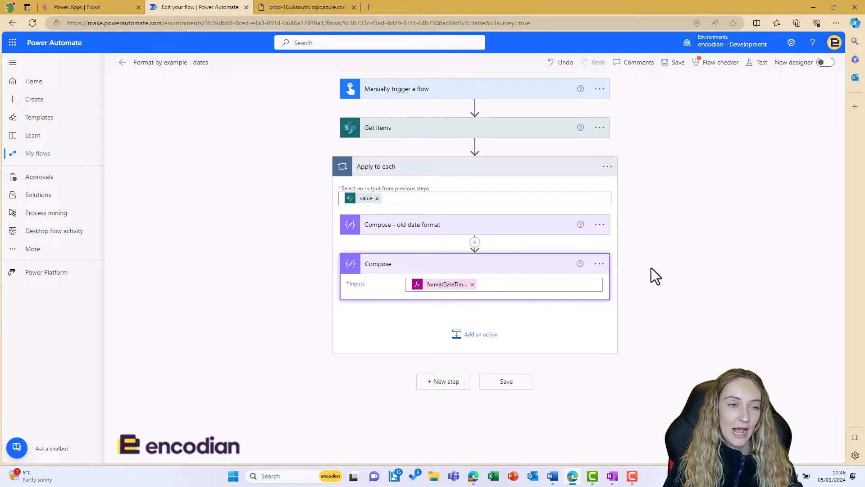
{"action": "mouse_move", "coordinate": [660, 274]}
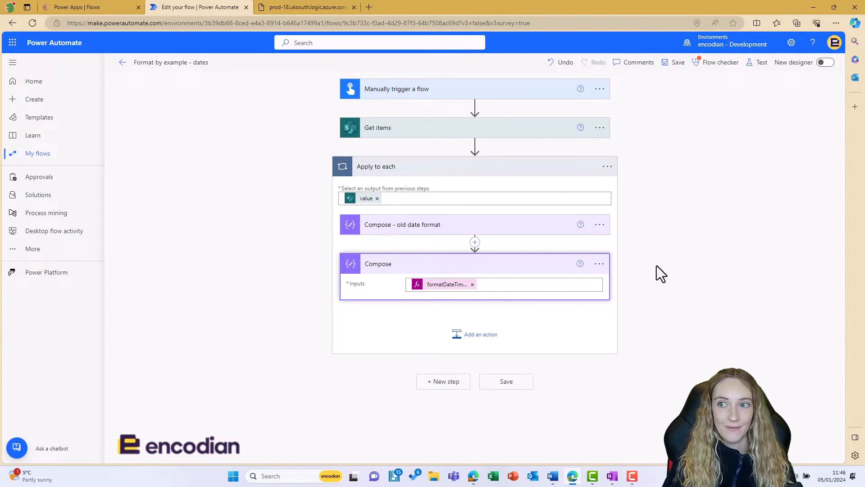
Inspect Compose outputs per iteration: 2023-09-07 becomes 7/9/2023, then 2023-04-07 becomes 7/4/2023.
{"action": "left_click", "coordinate": [760, 62]}
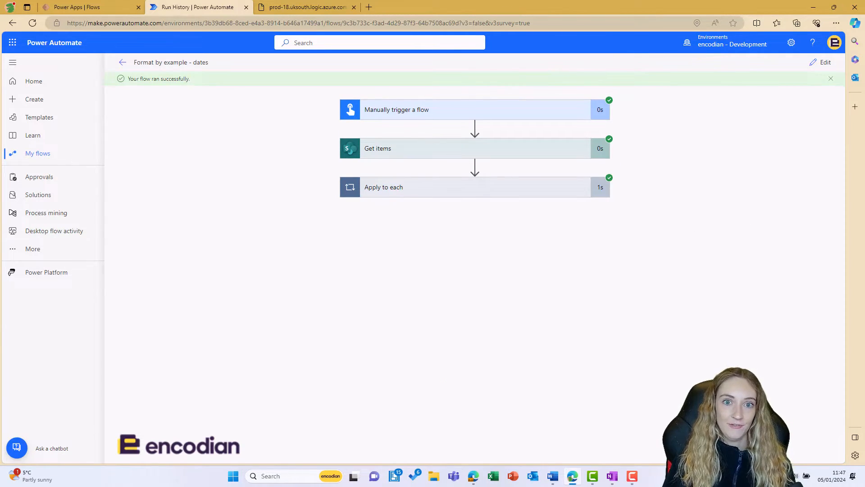
{"action": "mouse_move", "coordinate": [546, 201]}
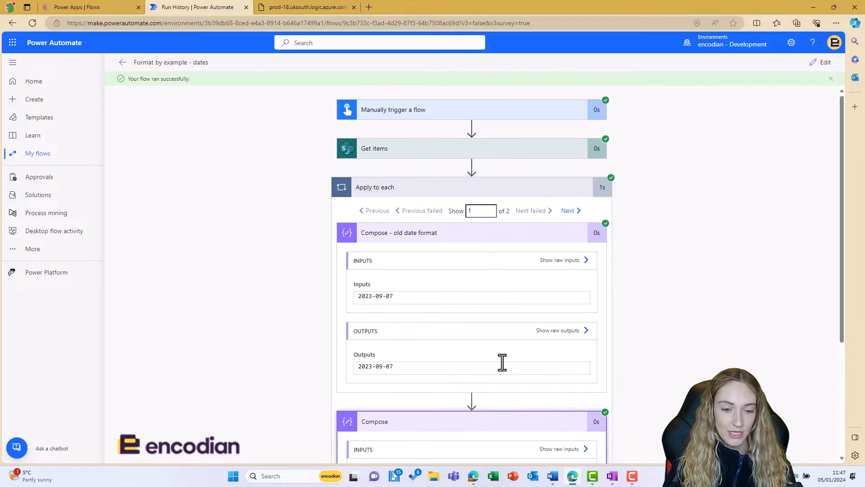
{"action": "scroll", "scroll_direction": "down", "scroll_amount": 3}
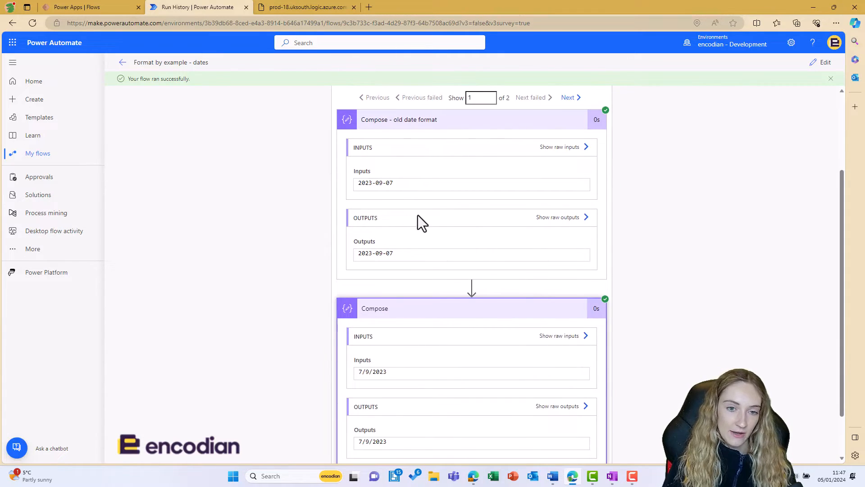
{"action": "double_click", "coordinate": [375, 253]}
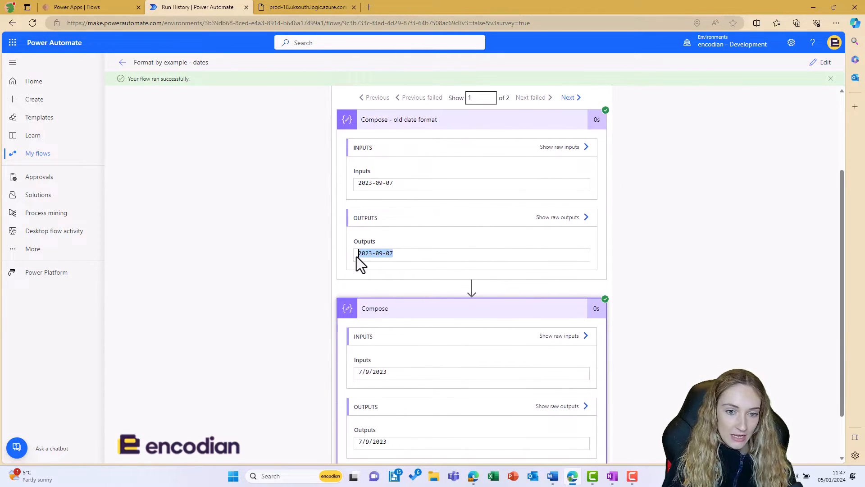
{"action": "scroll", "scroll_direction": "down", "scroll_amount": 3}
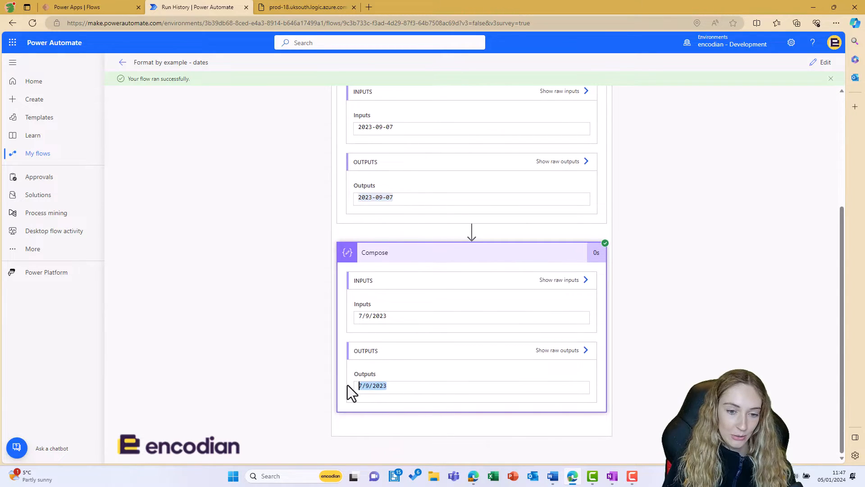
{"action": "left_click", "coordinate": [405, 385]}
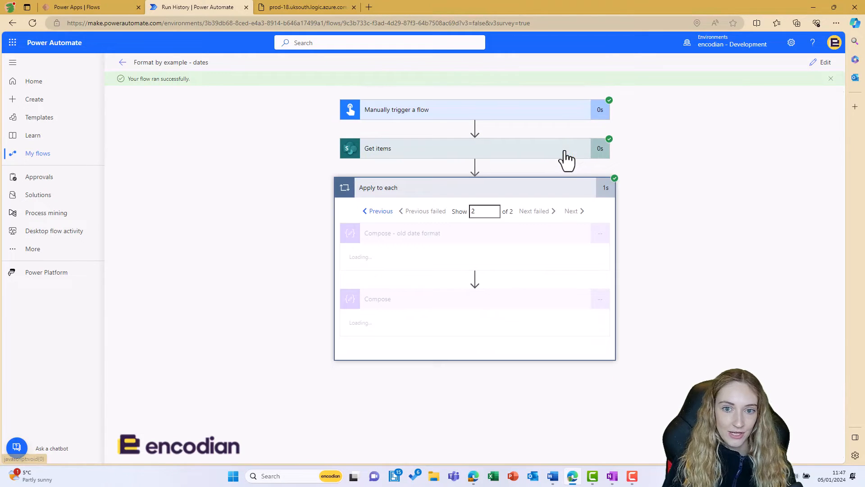
{"action": "scroll", "scroll_direction": "down", "scroll_amount": 3}
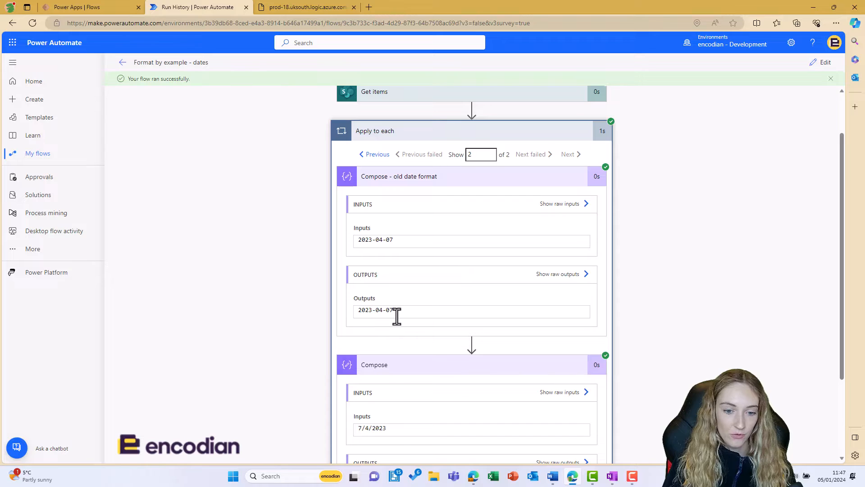
{"action": "scroll", "scroll_direction": "down", "scroll_amount": 3}
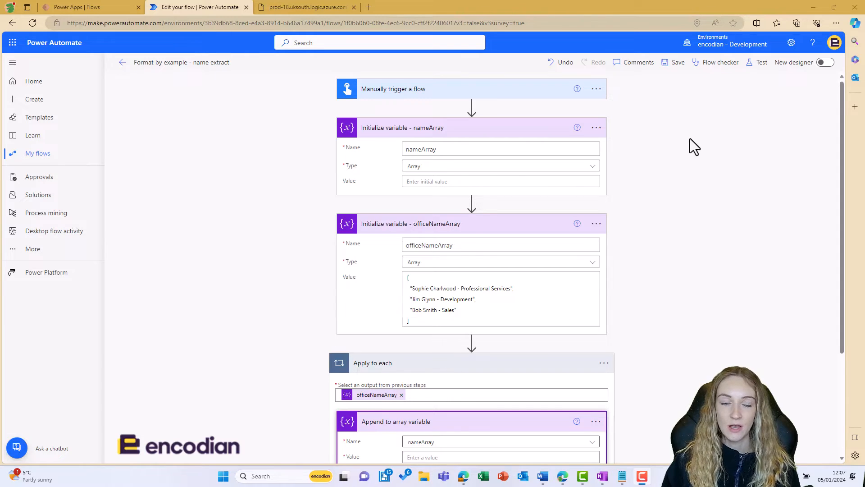
{"action": "mouse_move", "coordinate": [622, 112]}
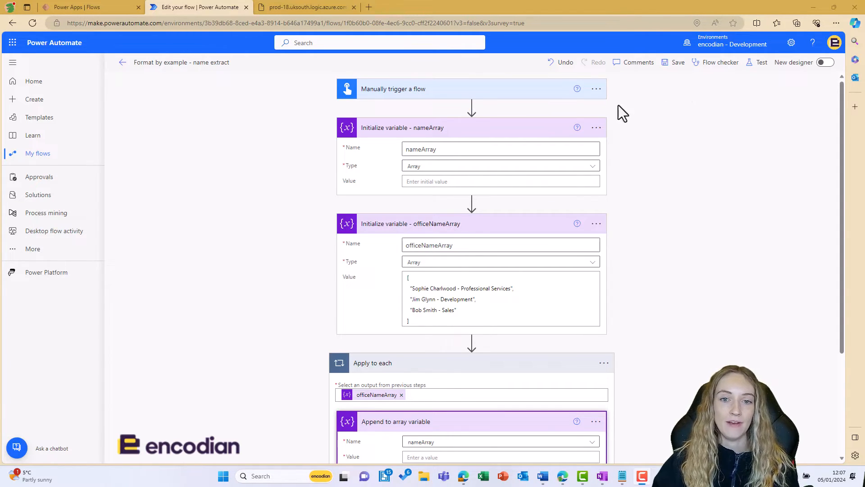
{"action": "mouse_move", "coordinate": [495, 185]}
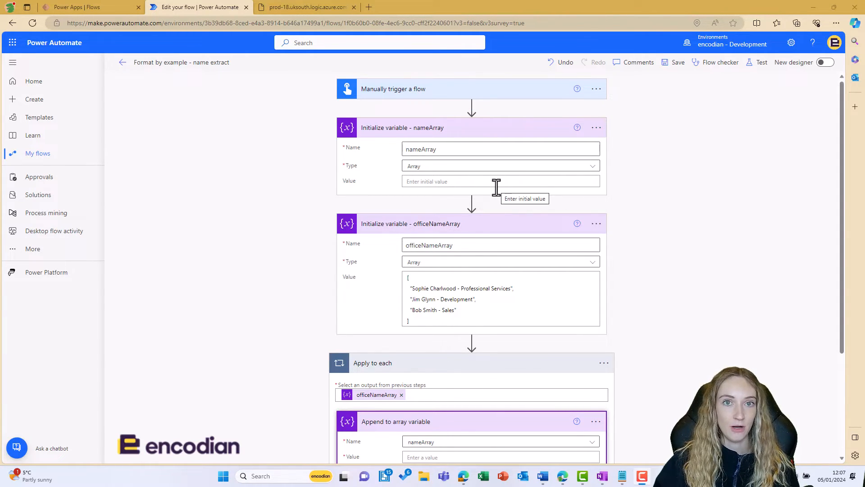
{"action": "mouse_move", "coordinate": [527, 232]}
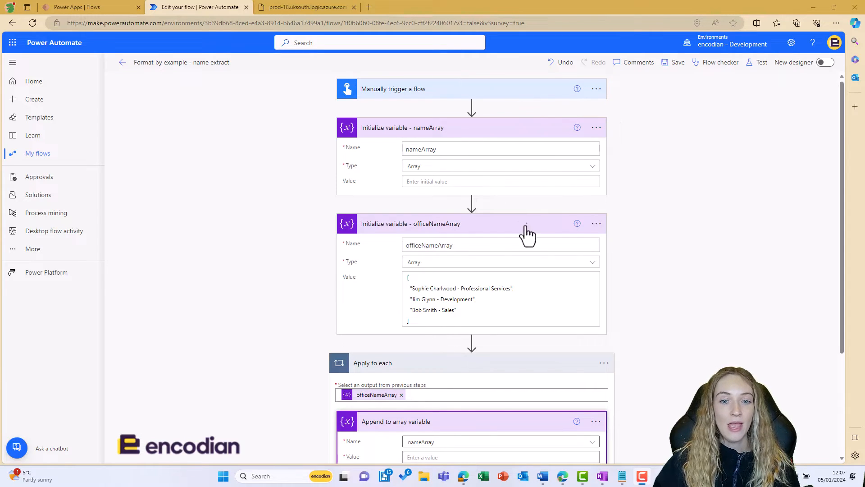
Scroll to 'Append to array variable' and open the content picker for its Value field.
{"action": "scroll", "scroll_direction": "down", "scroll_amount": 3}
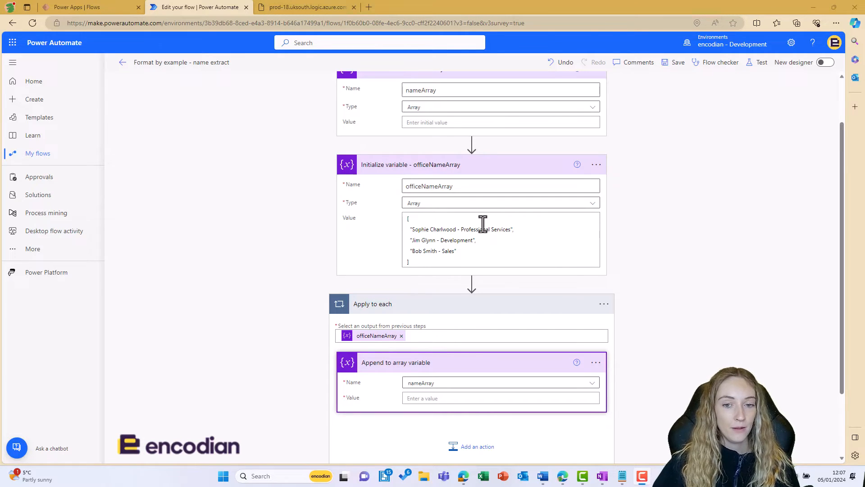
{"action": "left_click", "coordinate": [480, 229]}
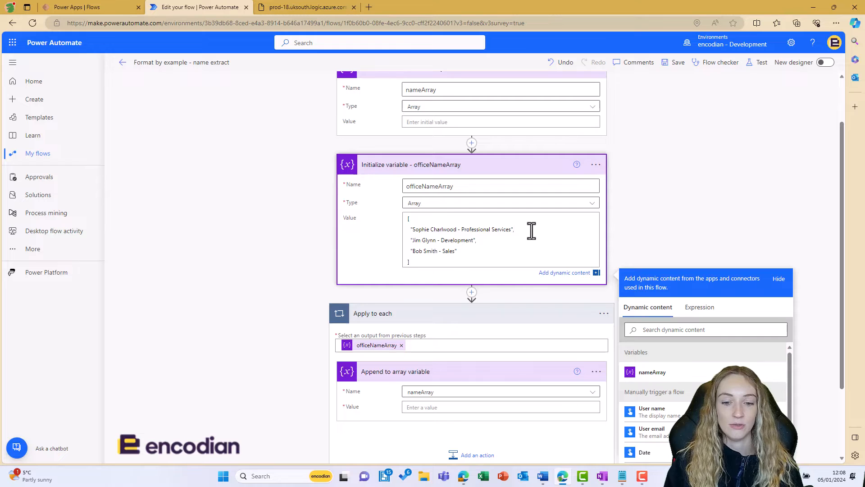
{"action": "left_click", "coordinate": [513, 229]}
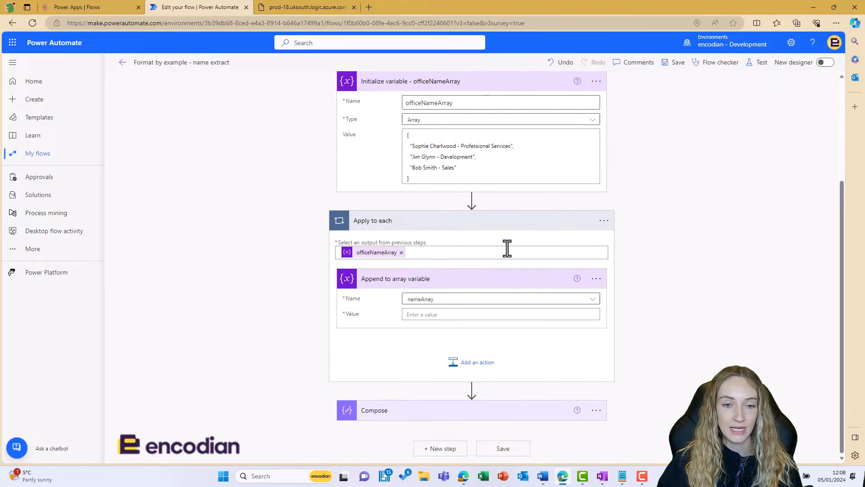
{"action": "mouse_move", "coordinate": [499, 270]}
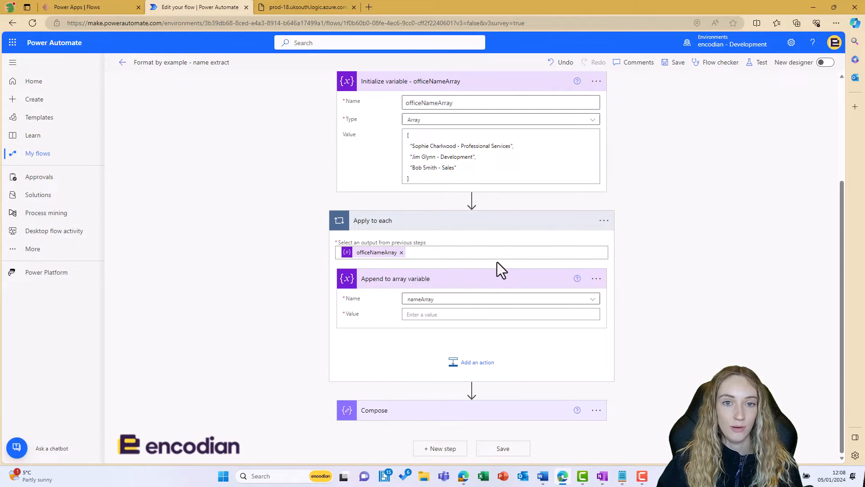
{"action": "mouse_move", "coordinate": [467, 285]}
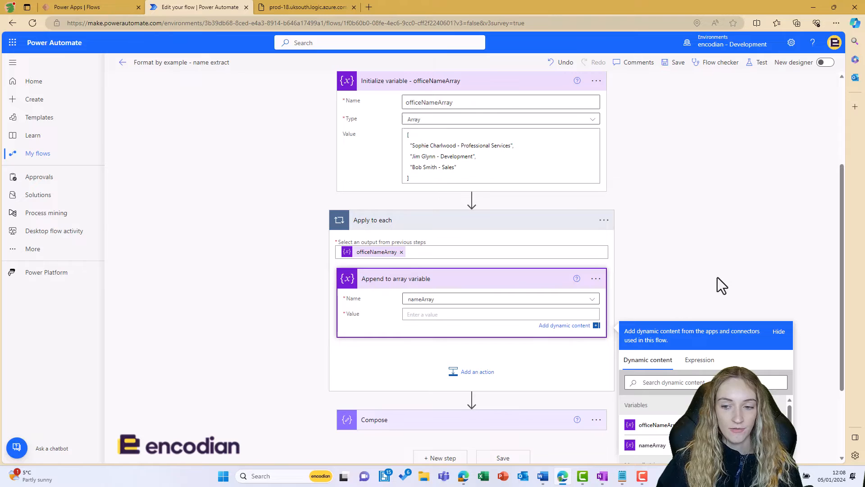
Use Format data by examples on Current item, pairing strings like 'Lucy Jones - Marketing' with 'Lucy Jones'.
{"action": "left_click", "coordinate": [699, 261]}
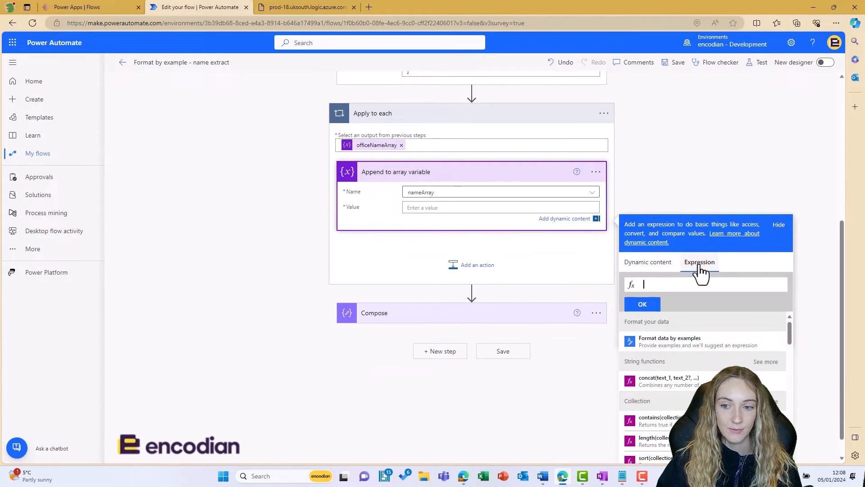
{"action": "left_click", "coordinate": [670, 342]}
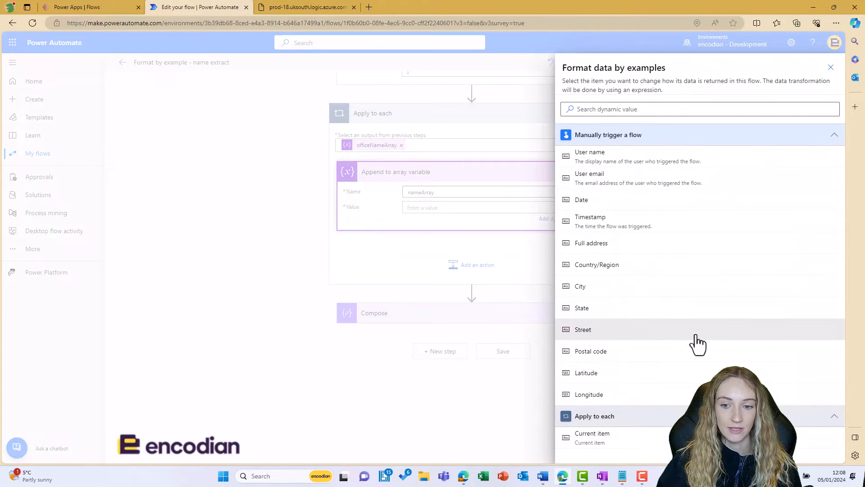
{"action": "left_click", "coordinate": [593, 437]}
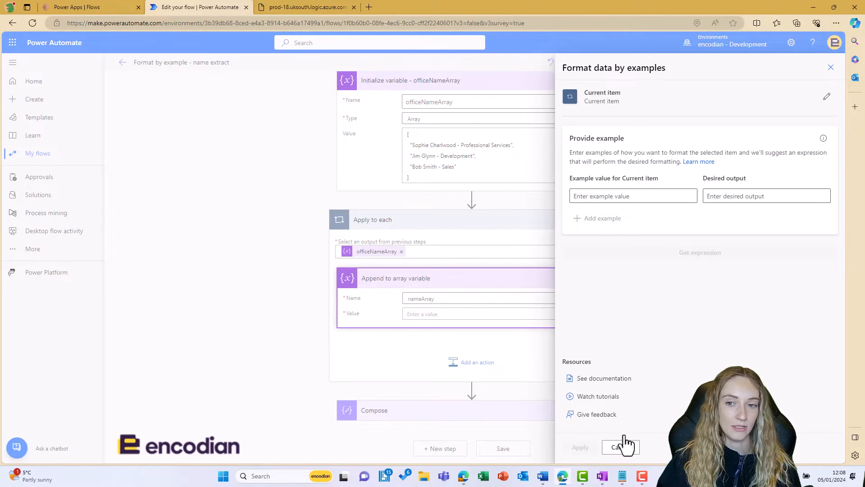
{"action": "type", "text": "Lucy Jones - Marketing"}
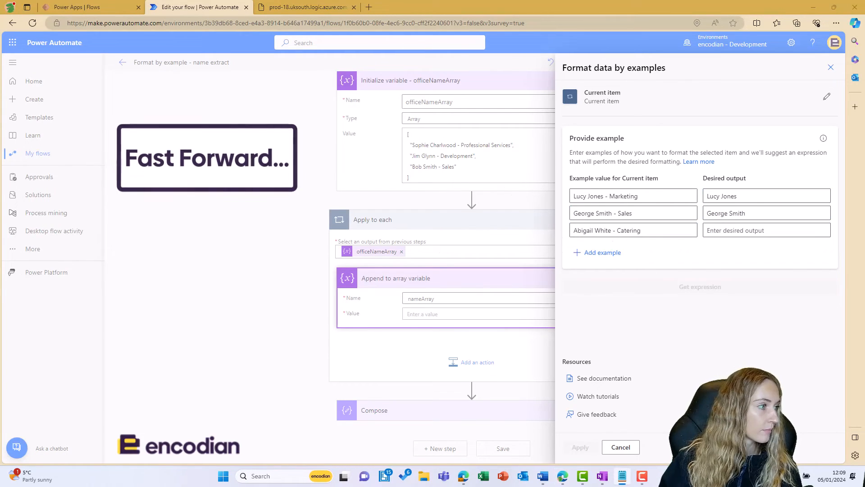
{"action": "type", "text": "Abigail White"}
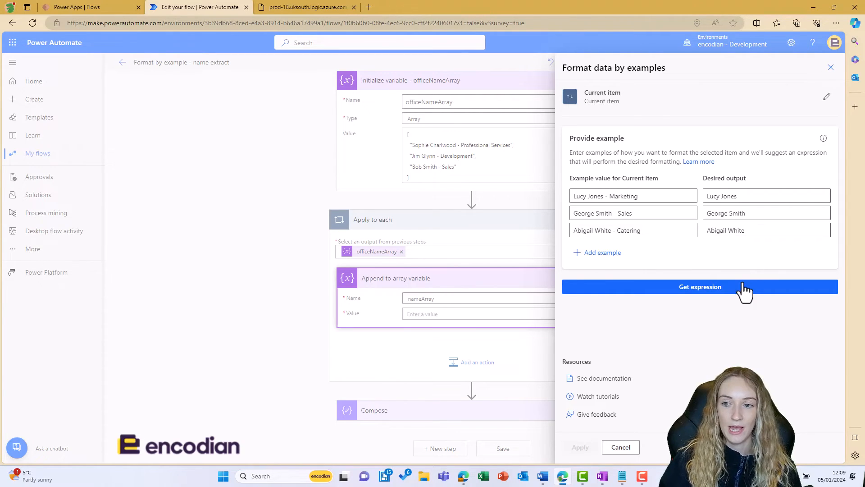
{"action": "left_click", "coordinate": [700, 286]}
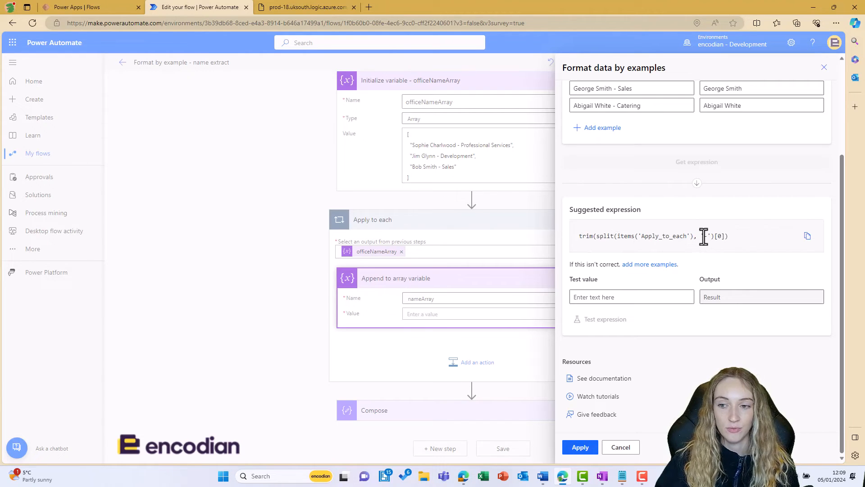
{"action": "left_click", "coordinate": [631, 297]}
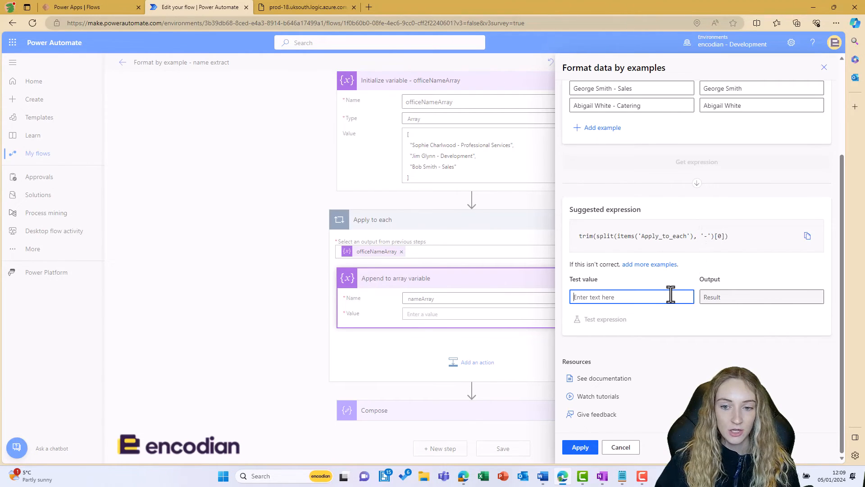
{"action": "type", "text": "Sophie Charlwood"}
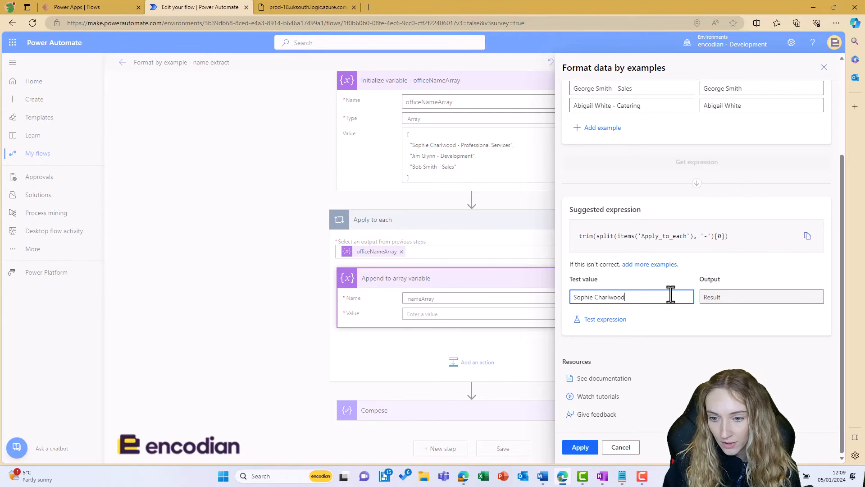
{"action": "type", "text": "- Sales"}
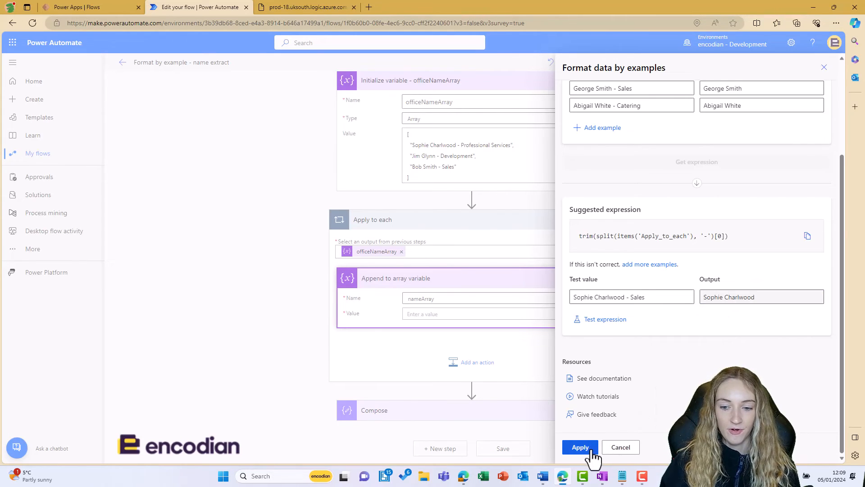
{"action": "left_click", "coordinate": [580, 447]}
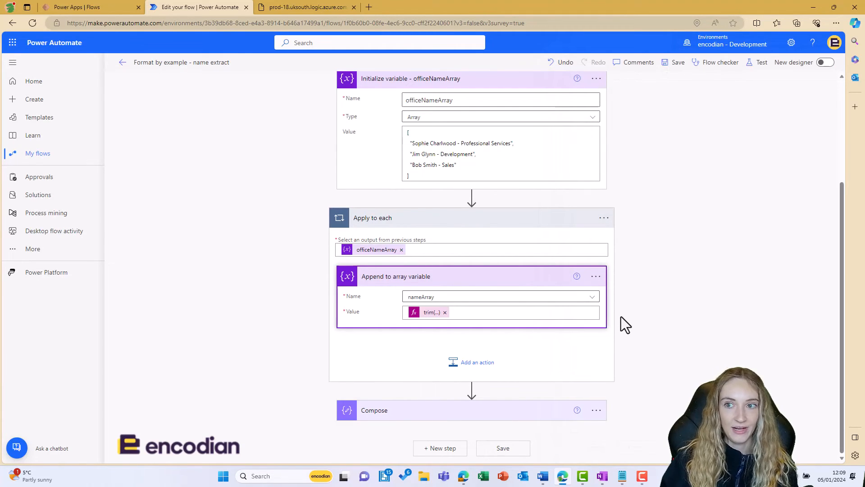
{"action": "mouse_move", "coordinate": [747, 190]}
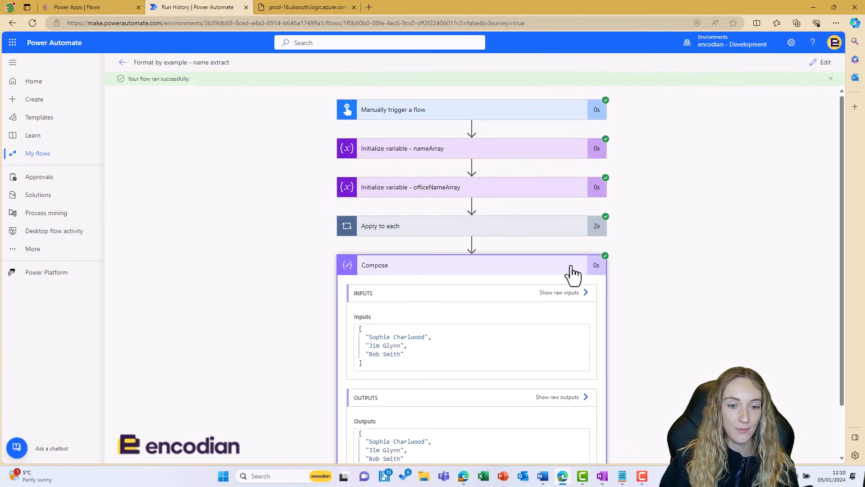
{"action": "scroll", "scroll_direction": "down", "scroll_amount": 3}
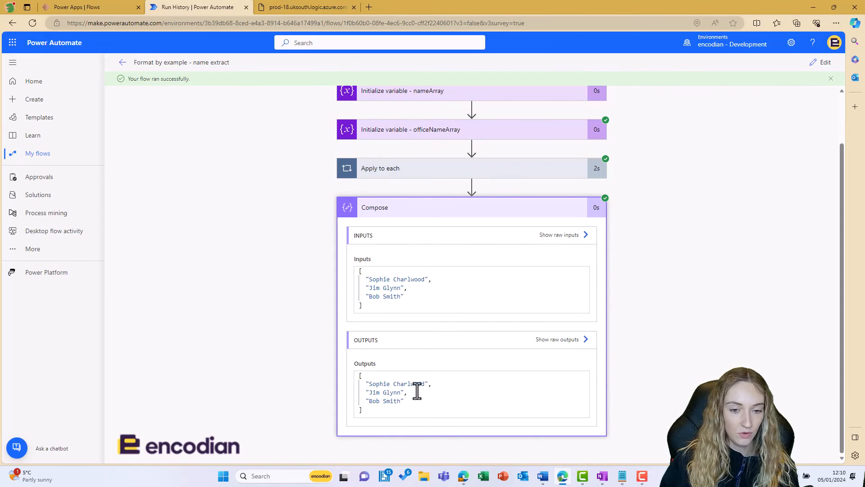
{"action": "double_click", "coordinate": [393, 401]}
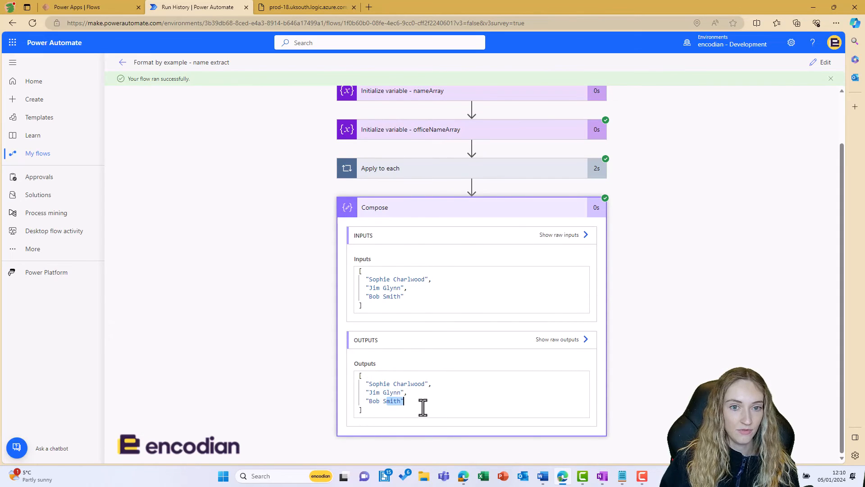
{"action": "left_click", "coordinate": [411, 130]}
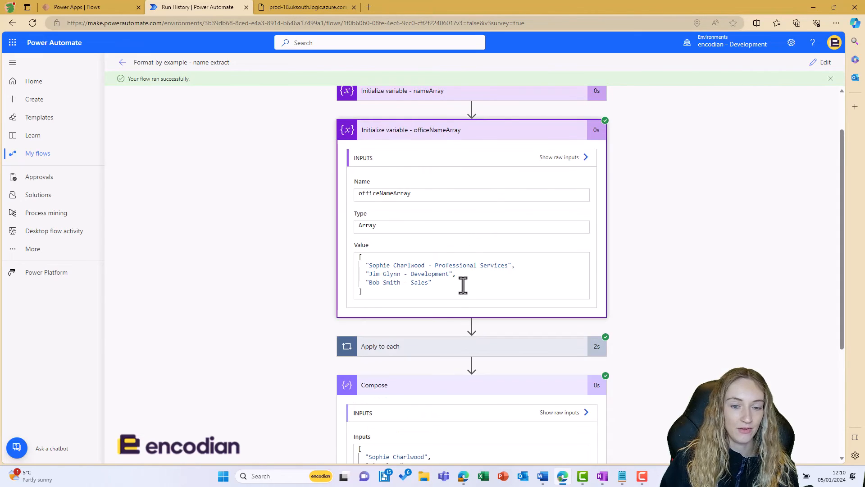
{"action": "left_click_drag", "start_coordinate": [452, 273], "coordinate": [432, 282]}
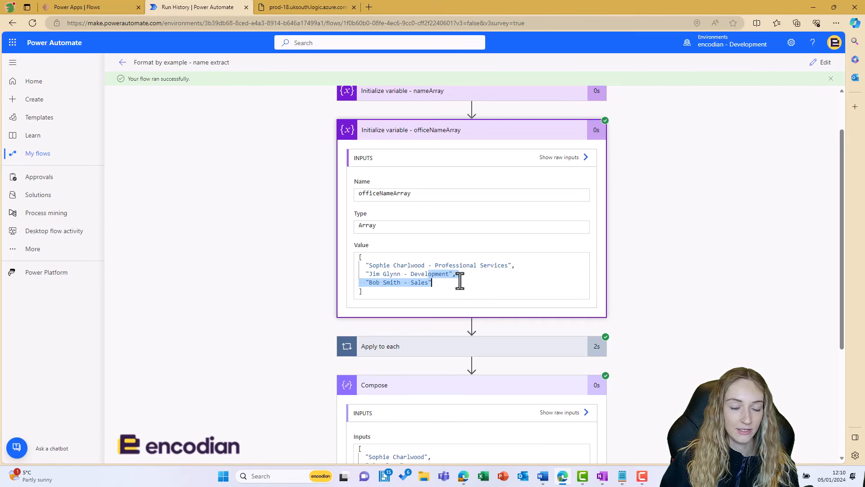
{"action": "scroll", "scroll_direction": "down", "scroll_amount": 3}
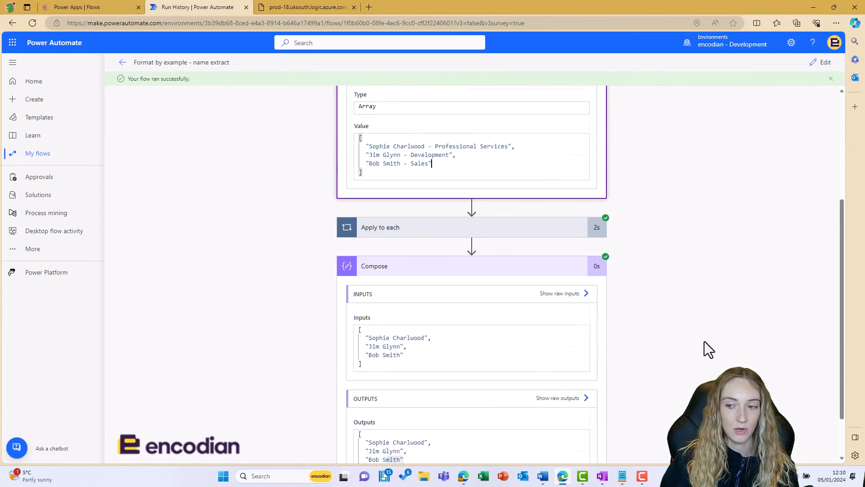
{"action": "scroll", "scroll_direction": "down", "scroll_amount": 3}
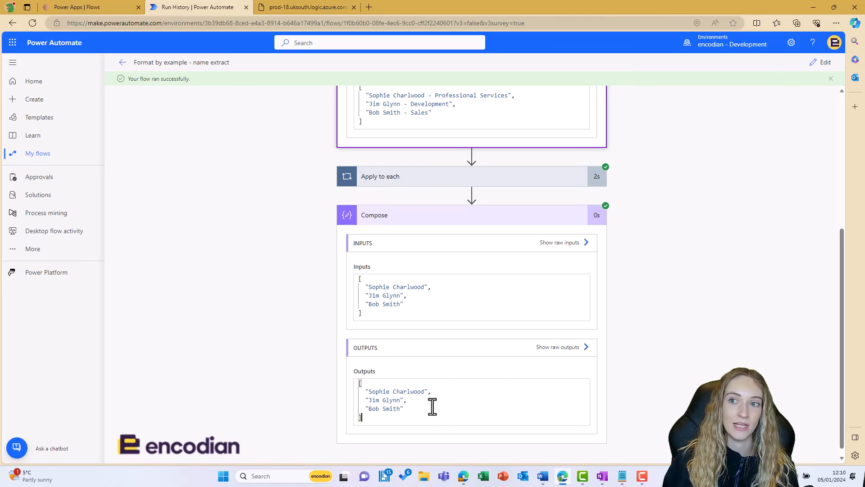